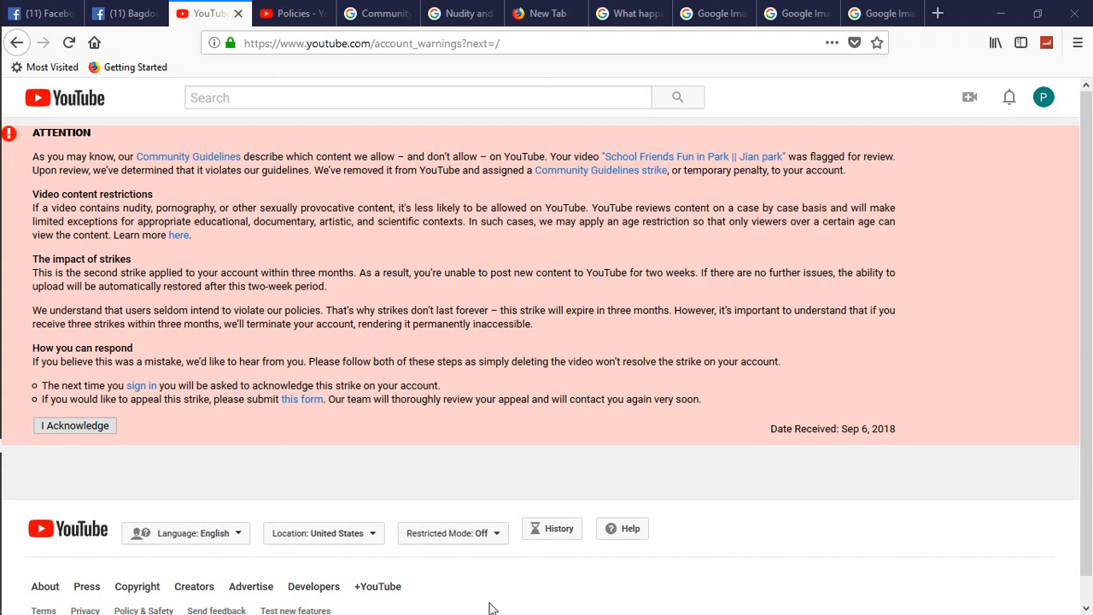
{"action": "mouse_move", "coordinate": [550, 533]}
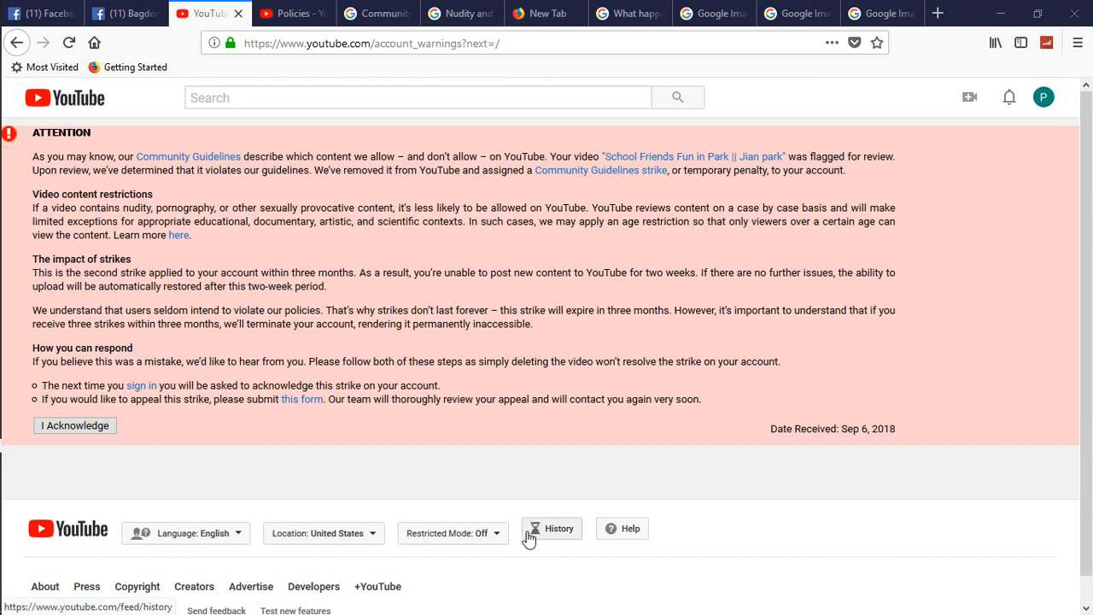
{"action": "mouse_move", "coordinate": [504, 487]}
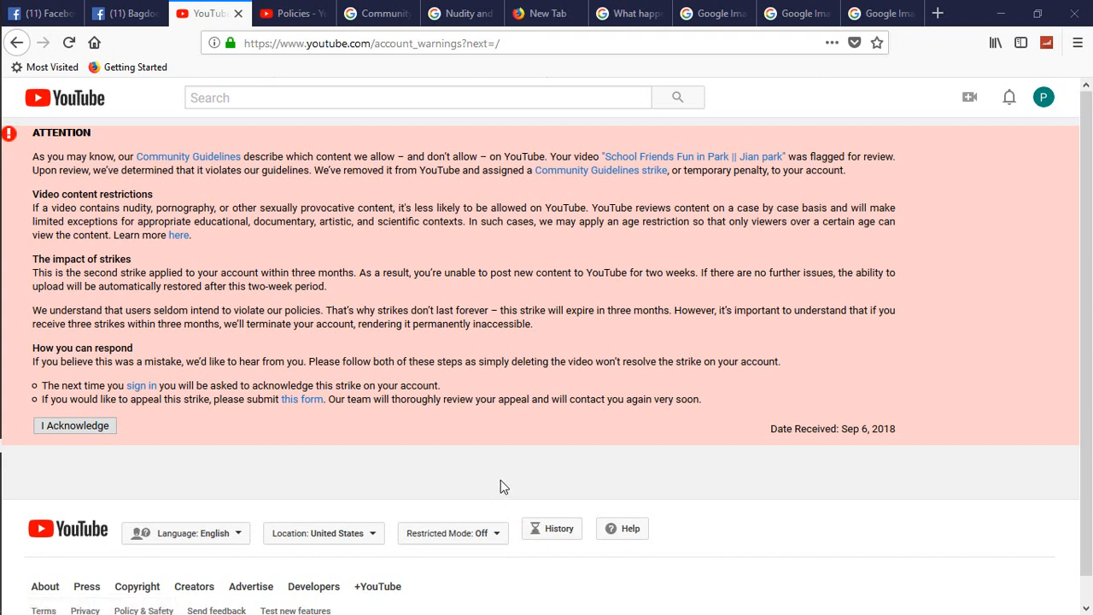
{"action": "mouse_move", "coordinate": [444, 444]}
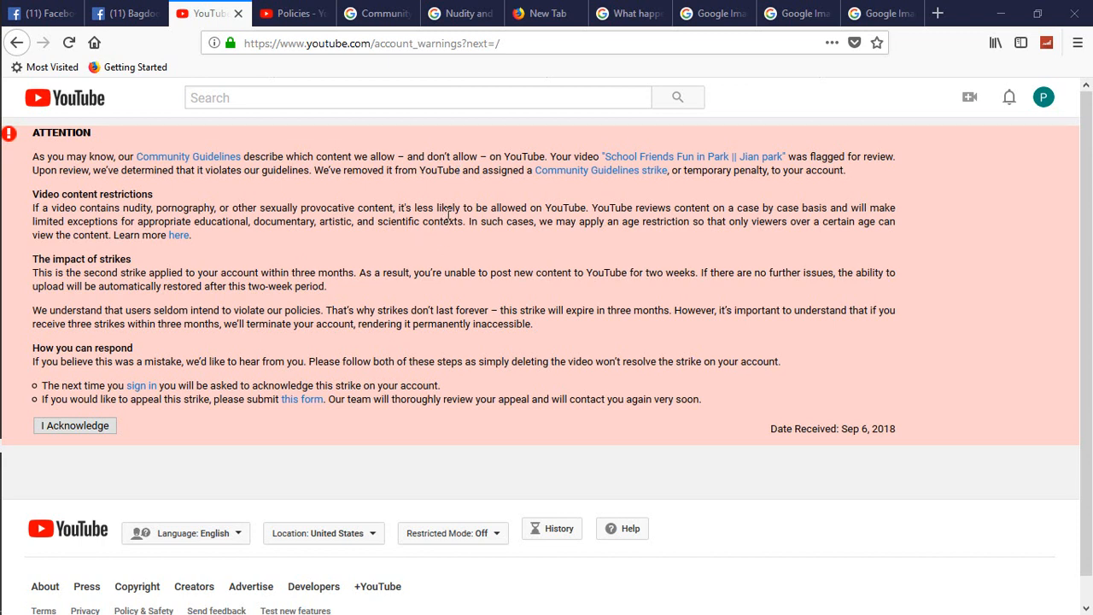
{"action": "mouse_move", "coordinate": [414, 89]}
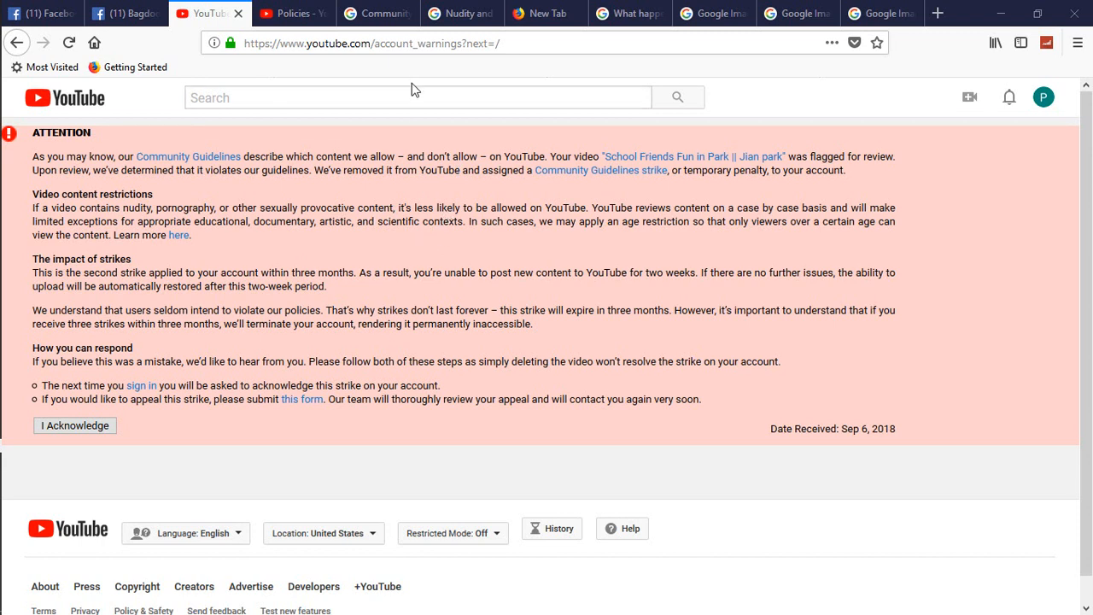
{"action": "mouse_move", "coordinate": [936, 14]}
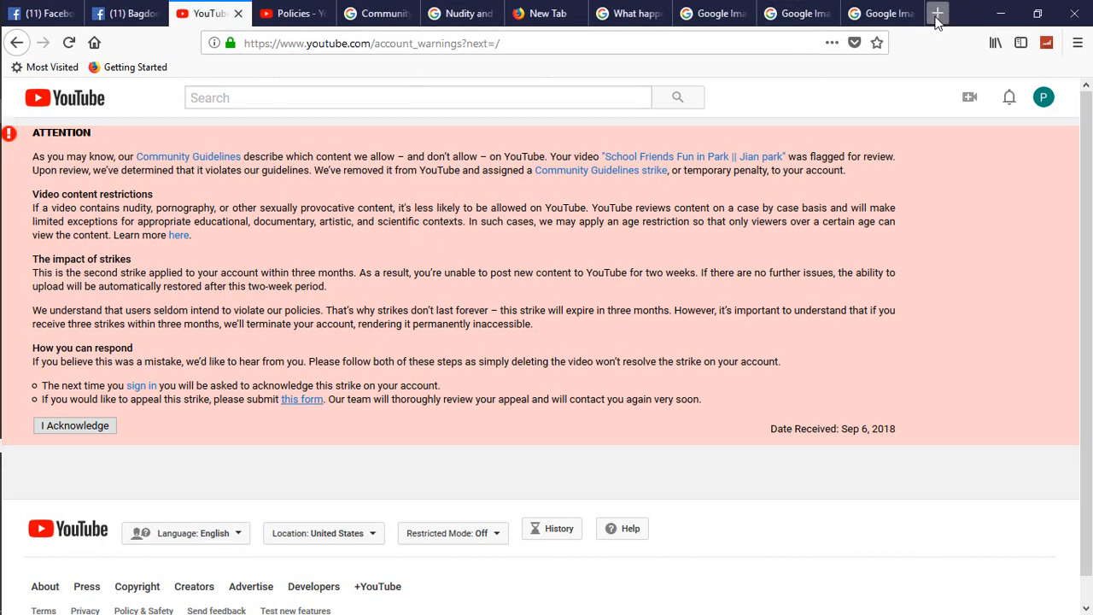
Review the account warning for the second strike on the School Friends Fun in Park video.
{"action": "left_click", "coordinate": [936, 13]}
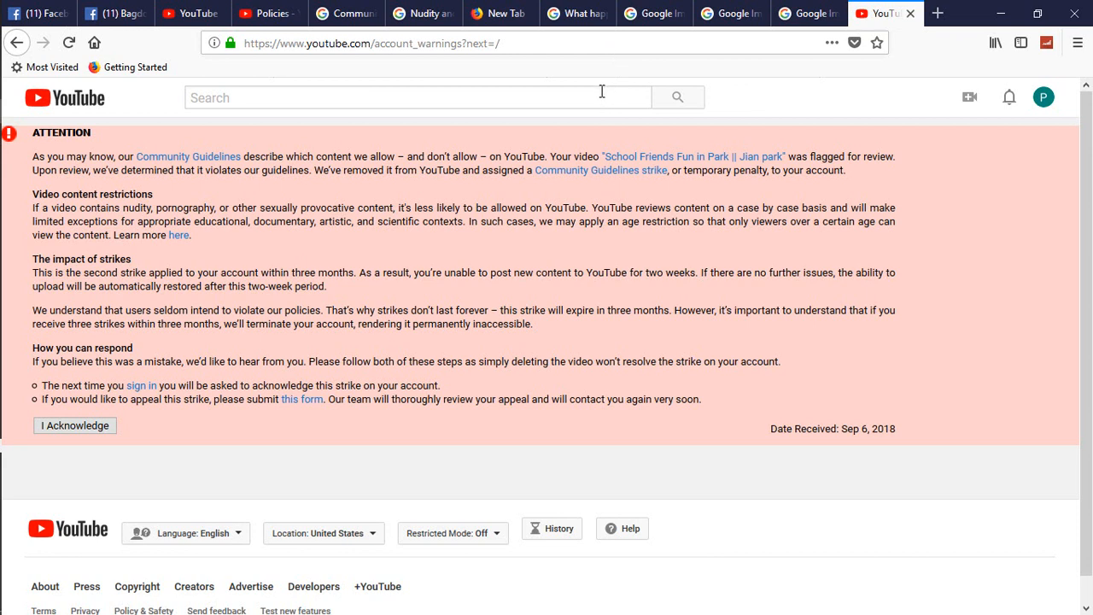
{"action": "mouse_move", "coordinate": [676, 96]}
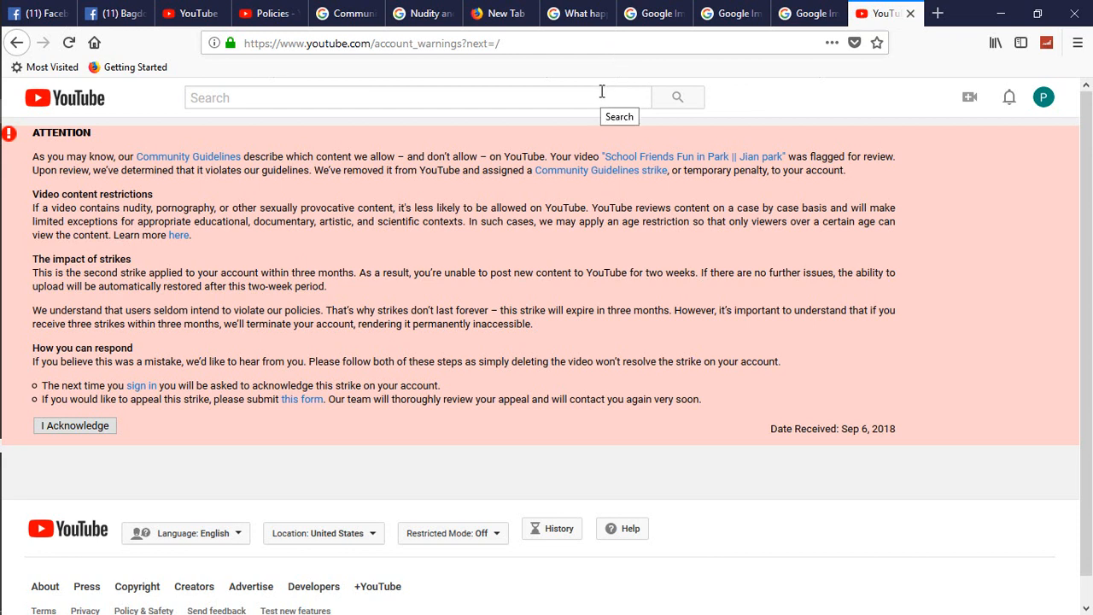
{"action": "mouse_move", "coordinate": [243, 195]}
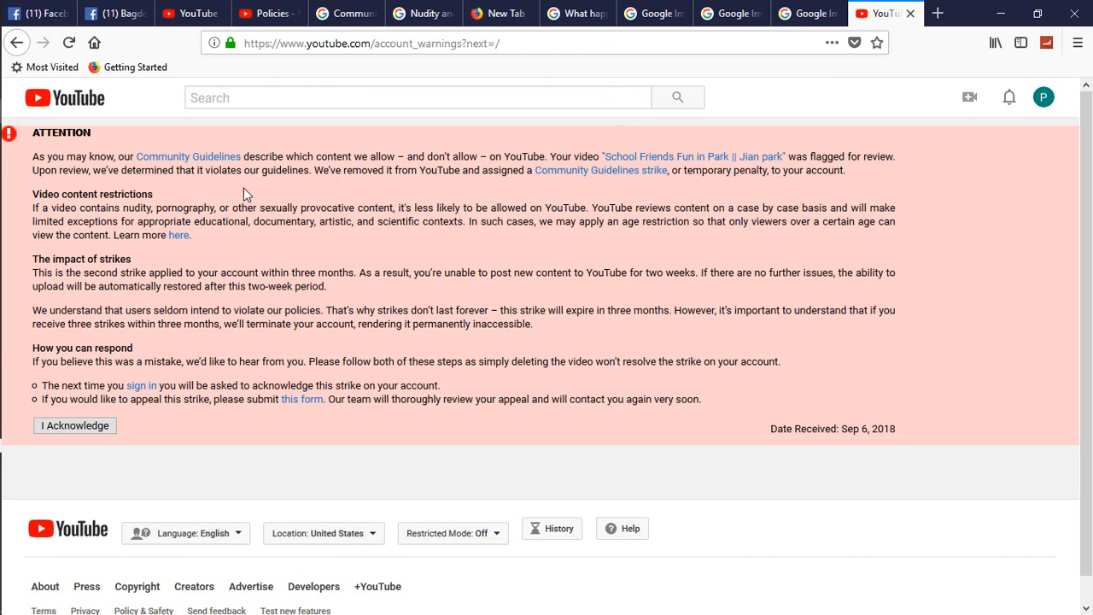
{"action": "double_click", "coordinate": [62, 133]}
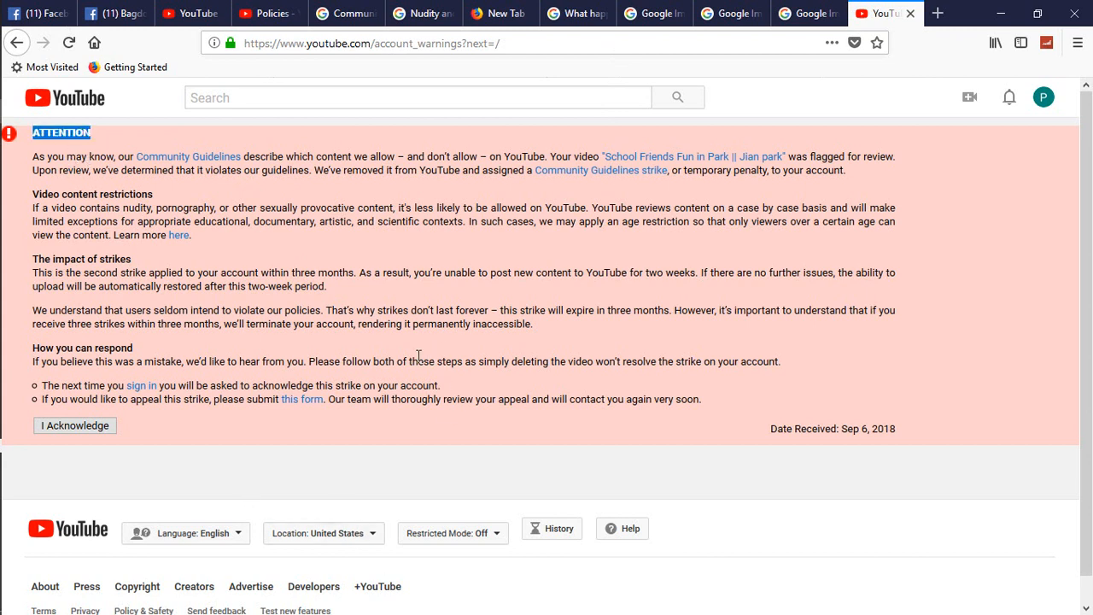
{"action": "mouse_move", "coordinate": [360, 383]}
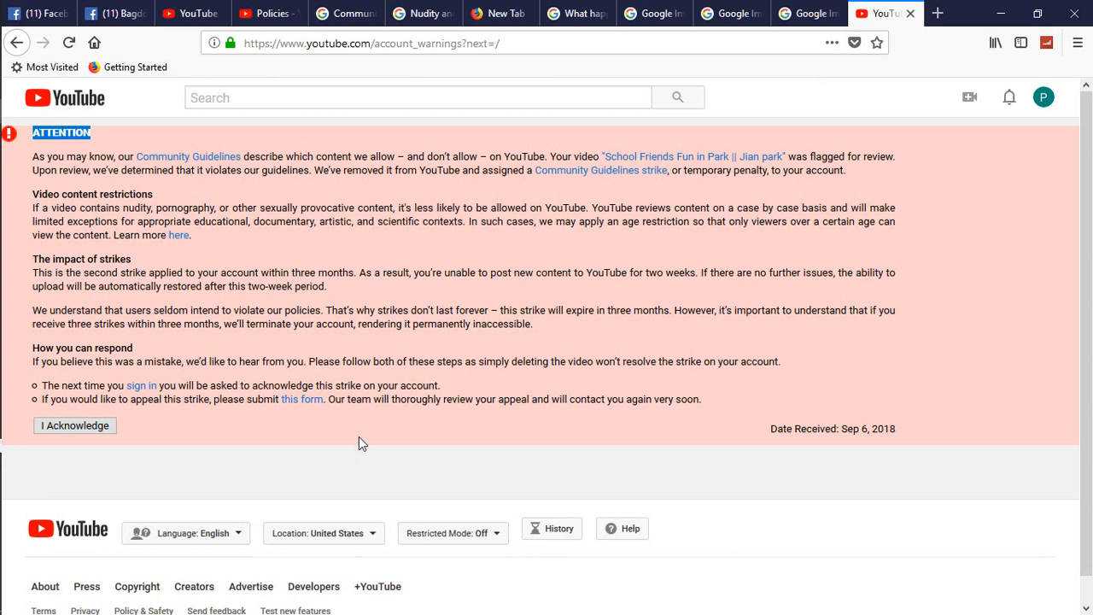
{"action": "mouse_move", "coordinate": [69, 169]}
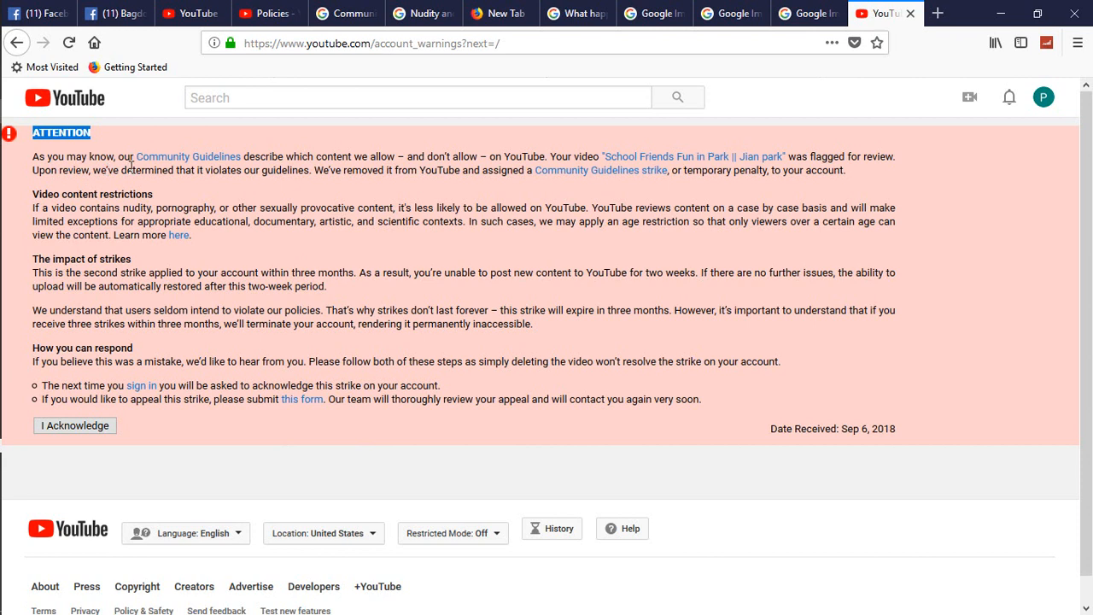
{"action": "mouse_move", "coordinate": [378, 164]}
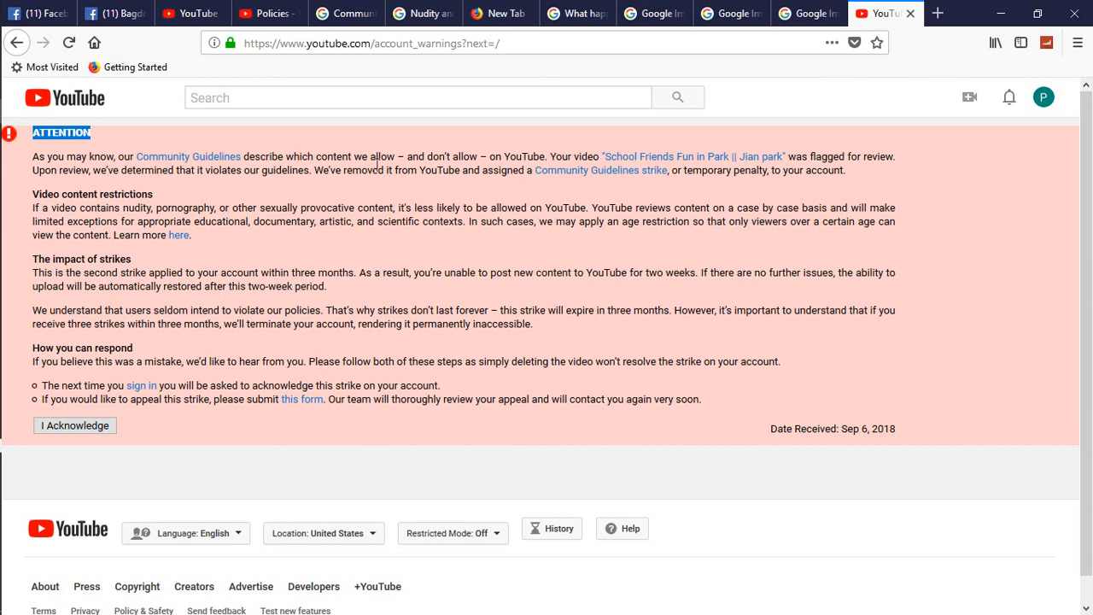
{"action": "mouse_move", "coordinate": [546, 188]}
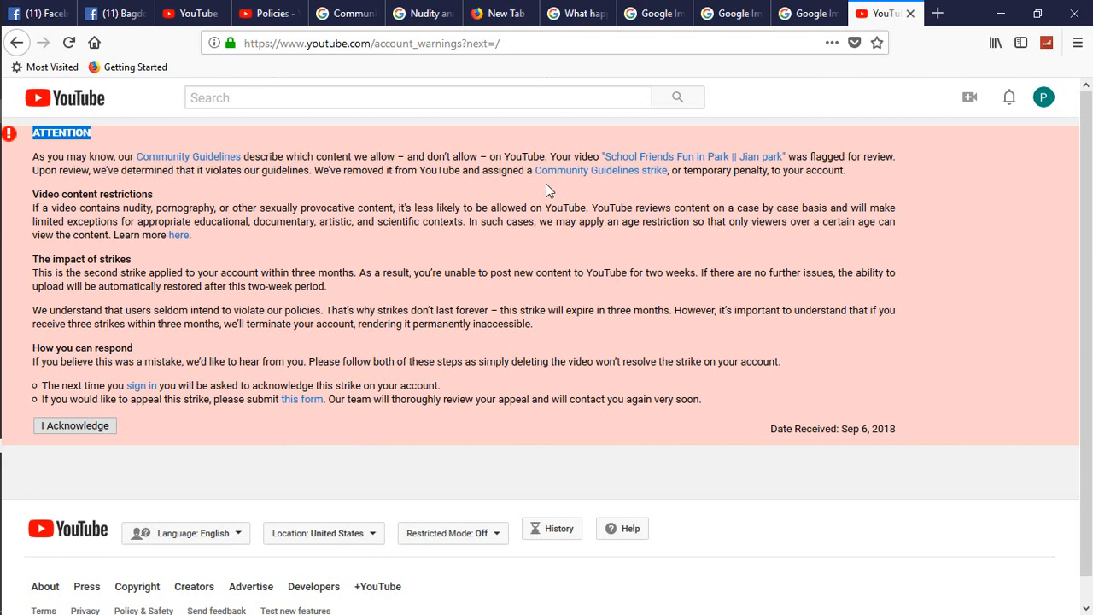
{"action": "mouse_move", "coordinate": [666, 182]}
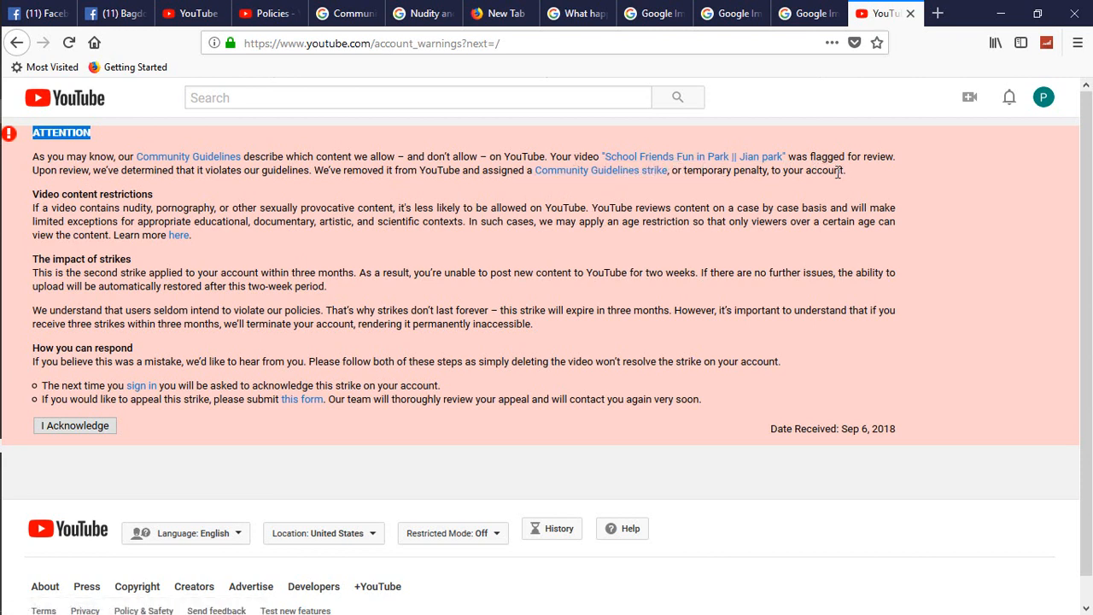
{"action": "mouse_move", "coordinate": [173, 185]}
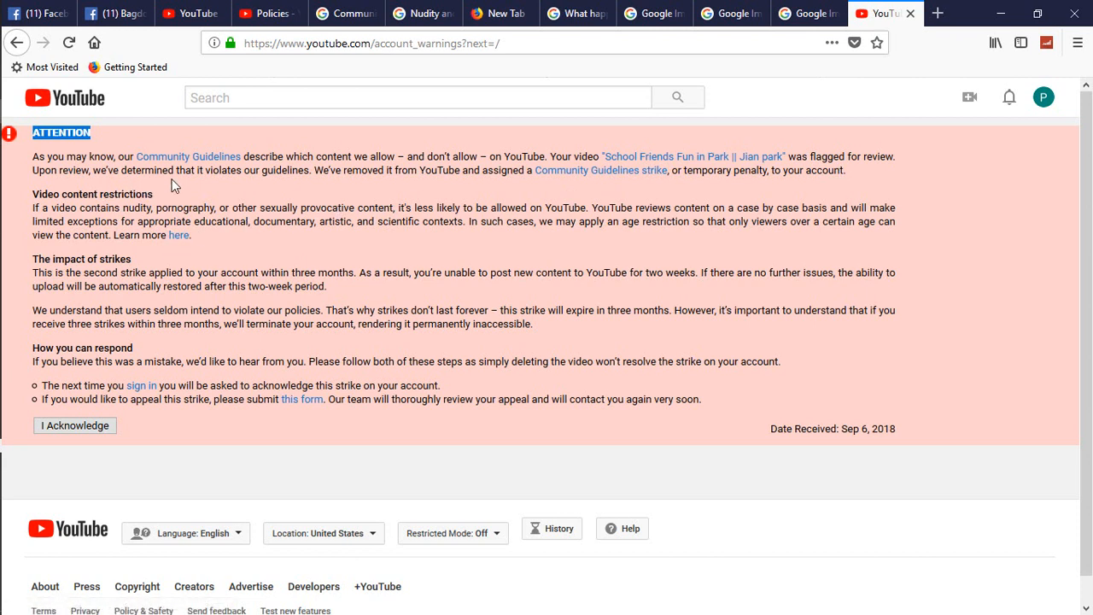
{"action": "mouse_move", "coordinate": [338, 188]}
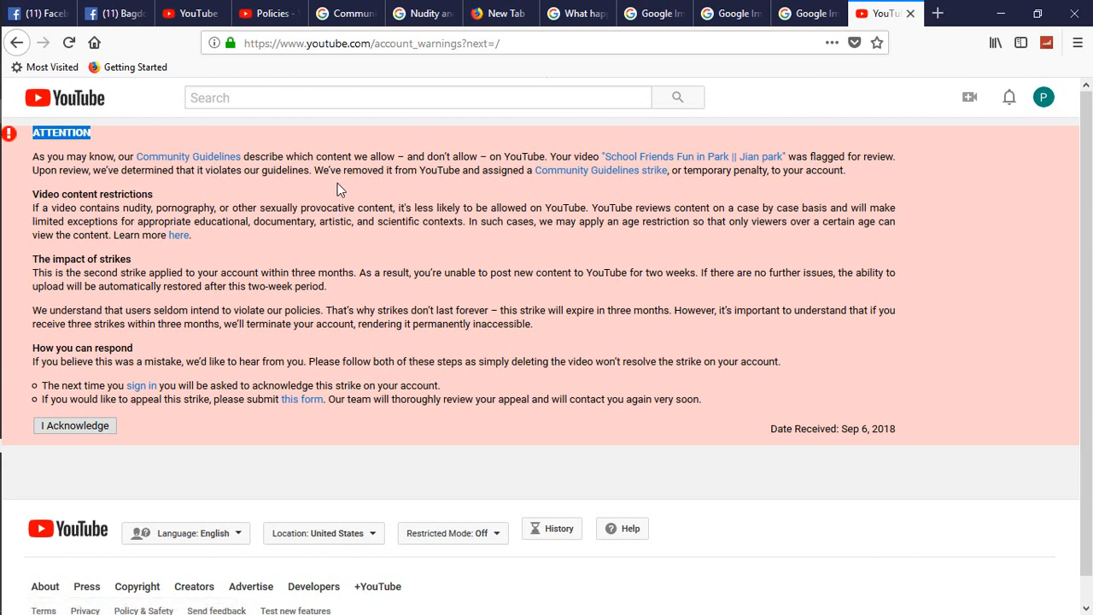
{"action": "mouse_move", "coordinate": [608, 183]}
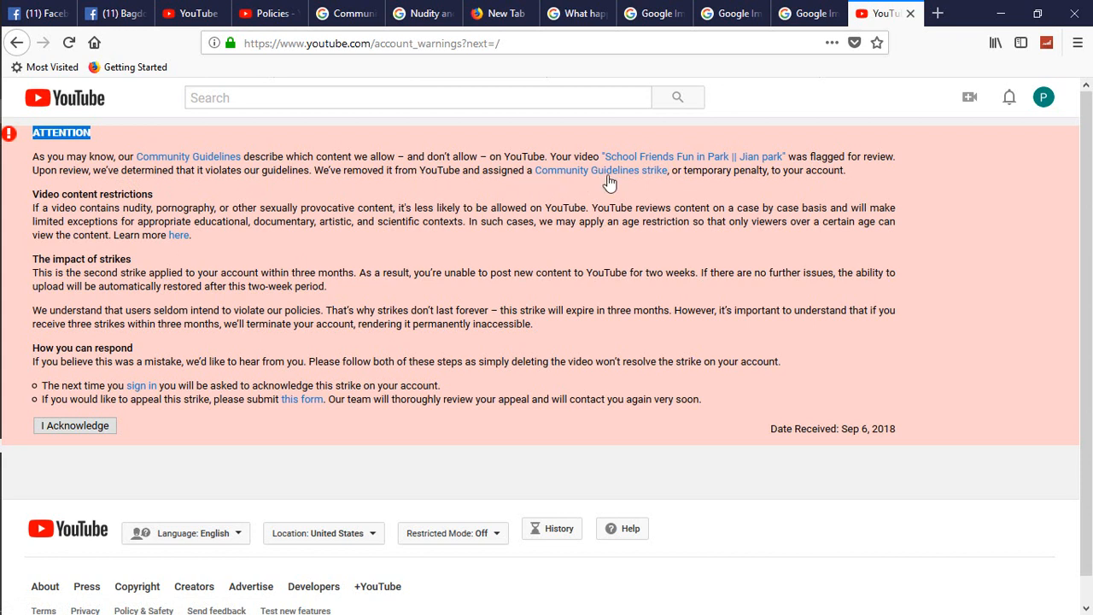
{"action": "mouse_move", "coordinate": [697, 184]}
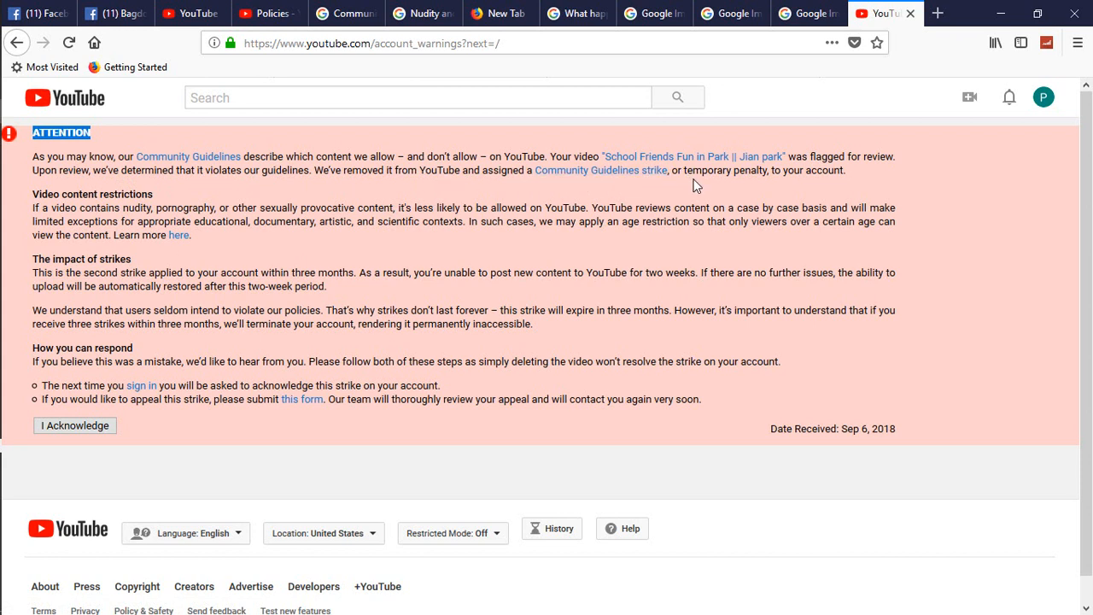
{"action": "mouse_move", "coordinate": [372, 215]}
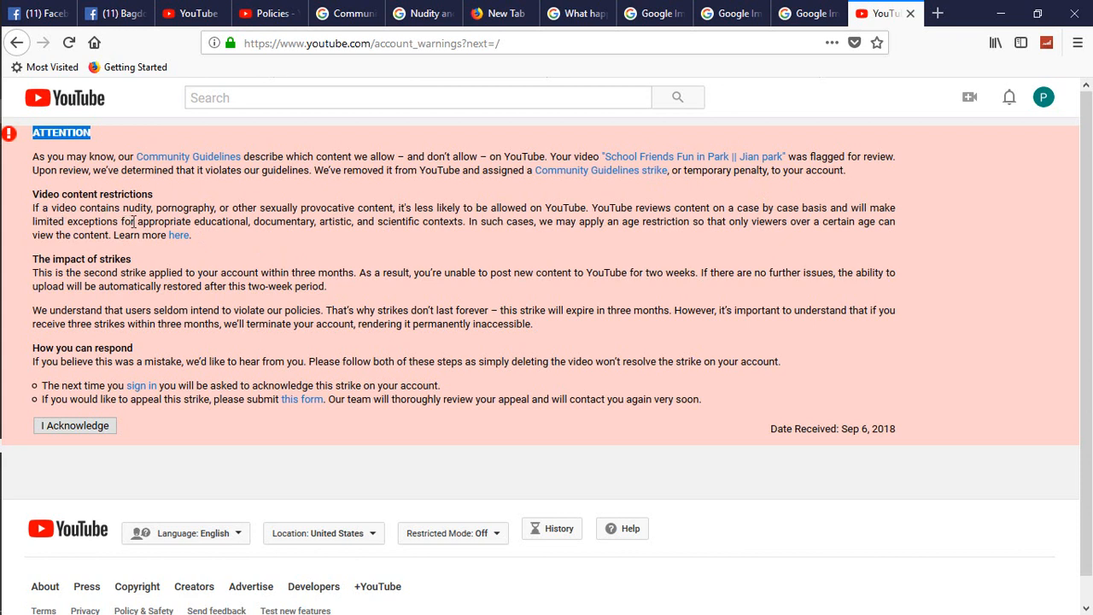
{"action": "mouse_move", "coordinate": [350, 263]}
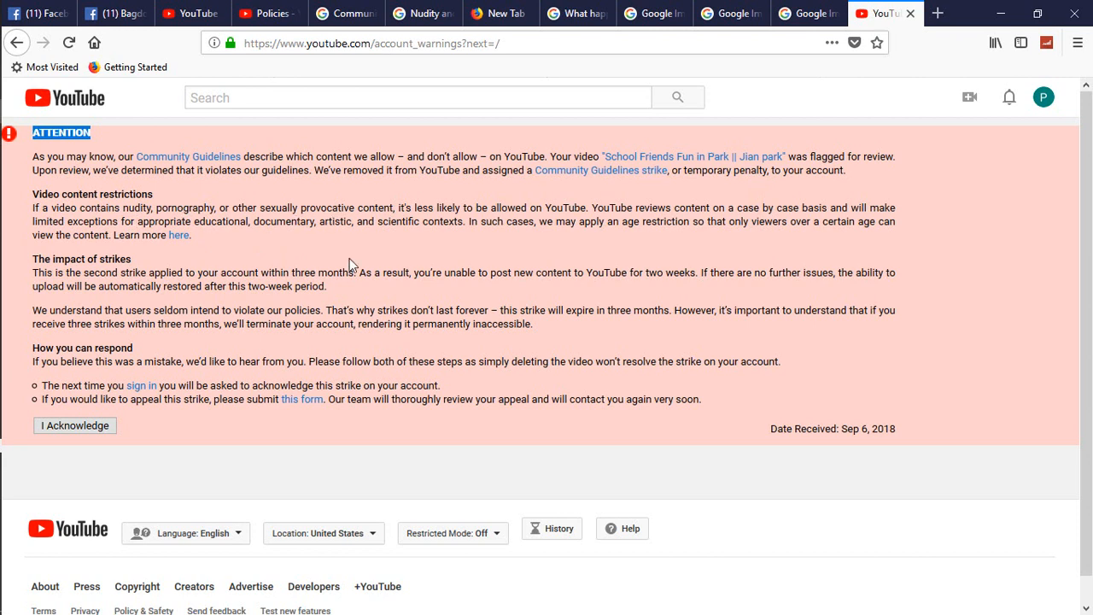
{"action": "mouse_move", "coordinate": [347, 240]}
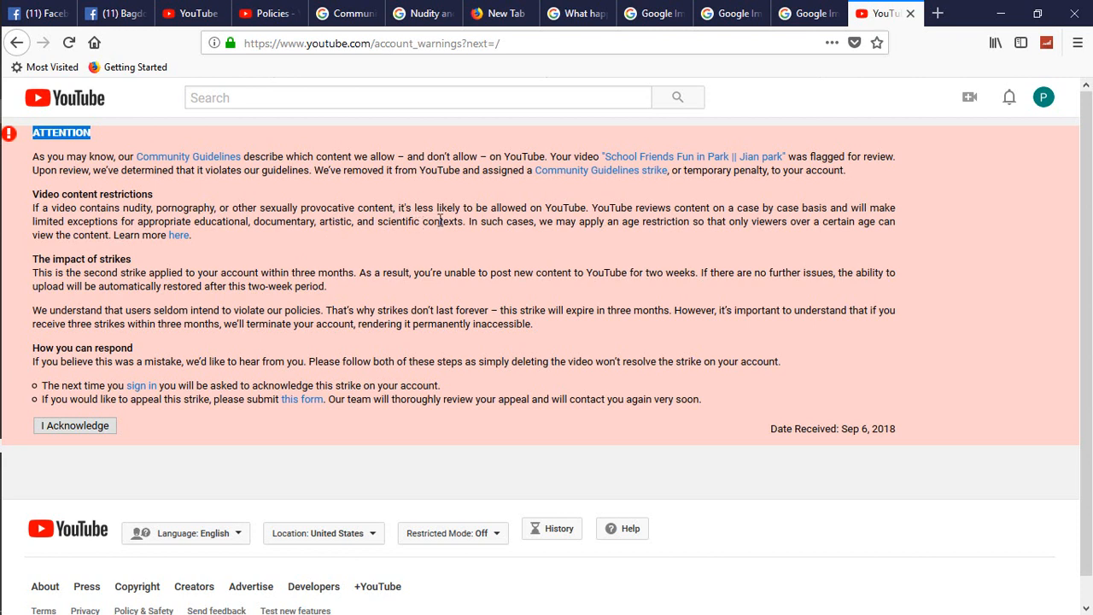
{"action": "mouse_move", "coordinate": [564, 239]}
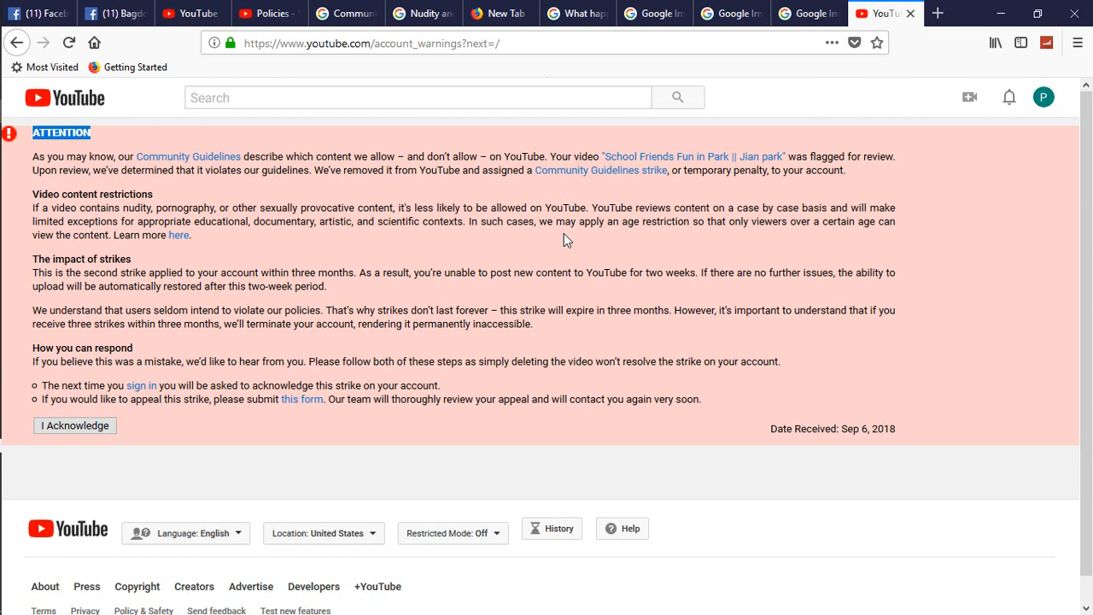
{"action": "mouse_move", "coordinate": [168, 269]}
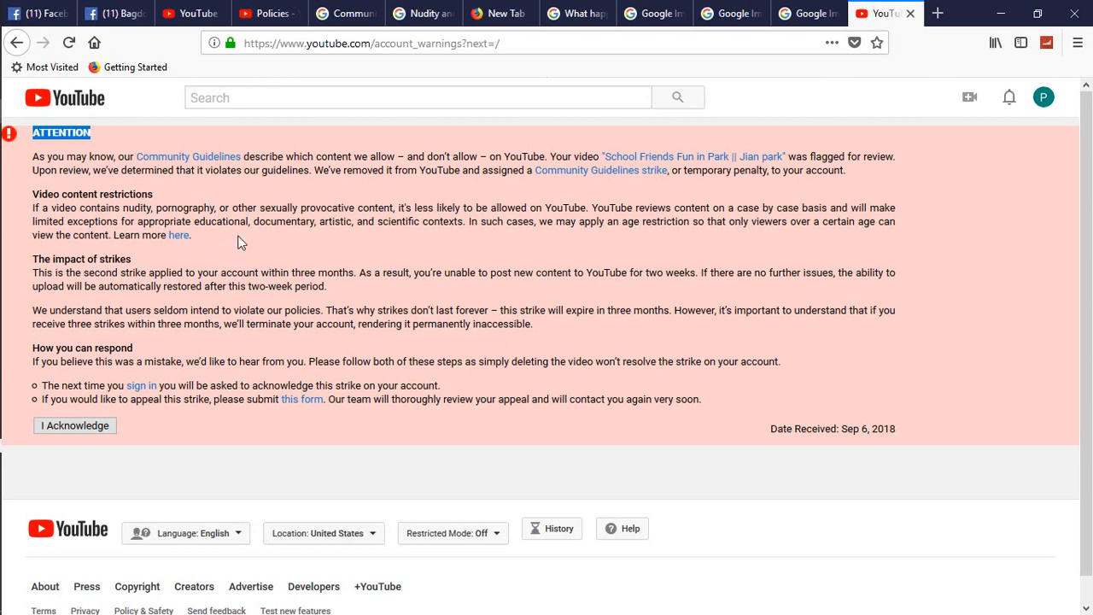
{"action": "mouse_move", "coordinate": [358, 238]}
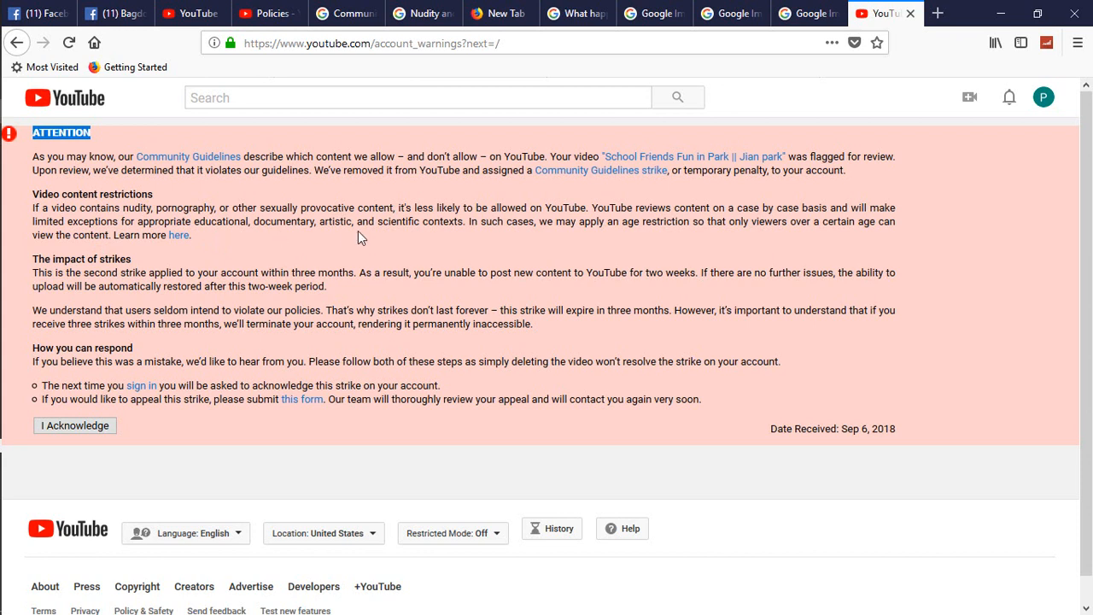
{"action": "mouse_move", "coordinate": [452, 235]}
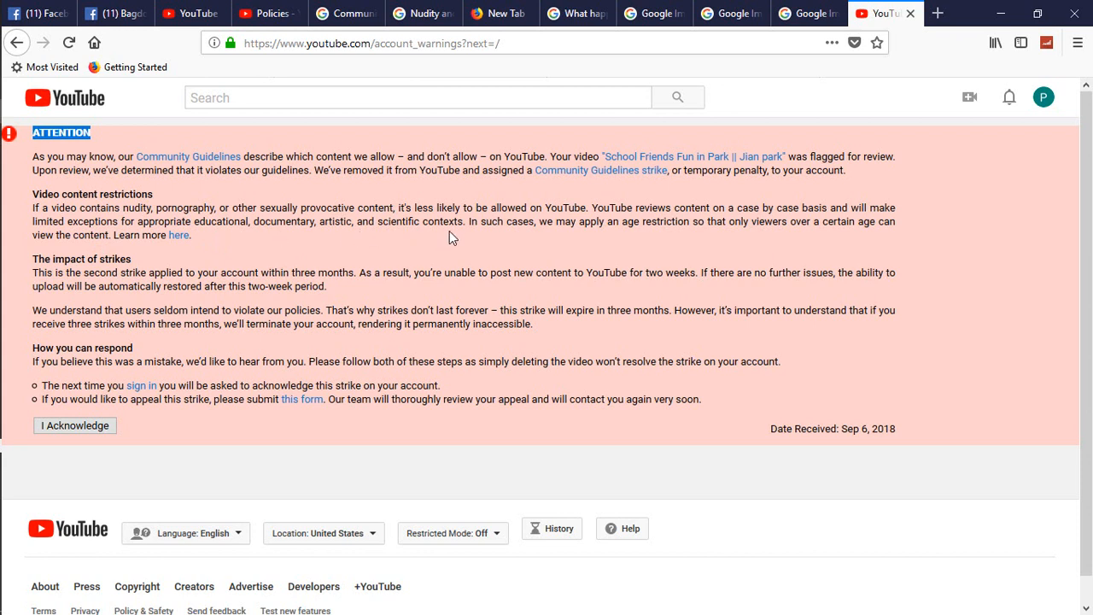
{"action": "mouse_move", "coordinate": [95, 301]}
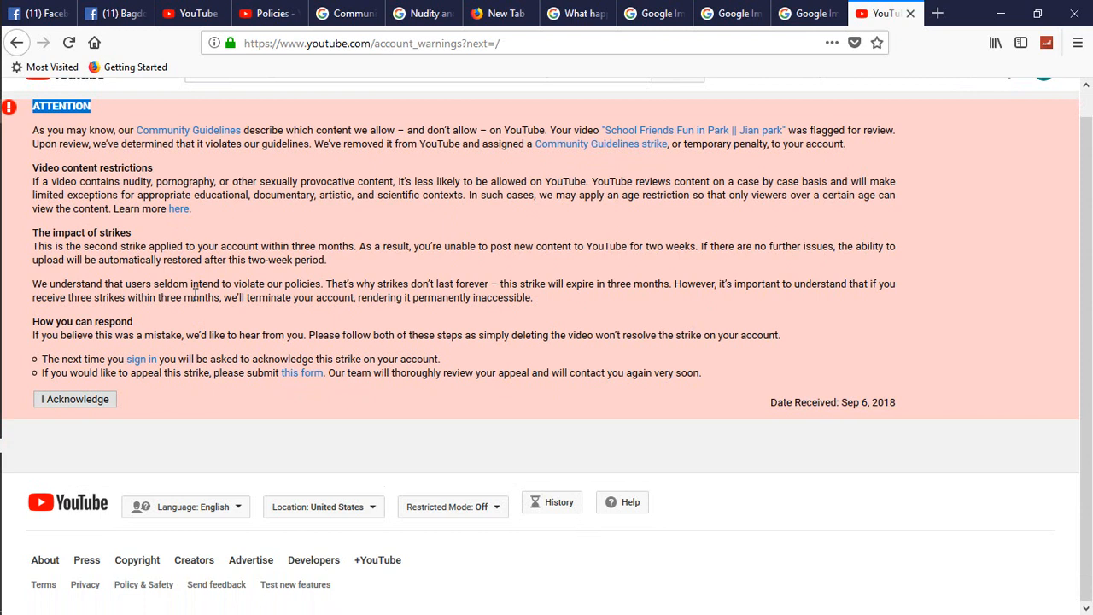
{"action": "mouse_move", "coordinate": [570, 263]}
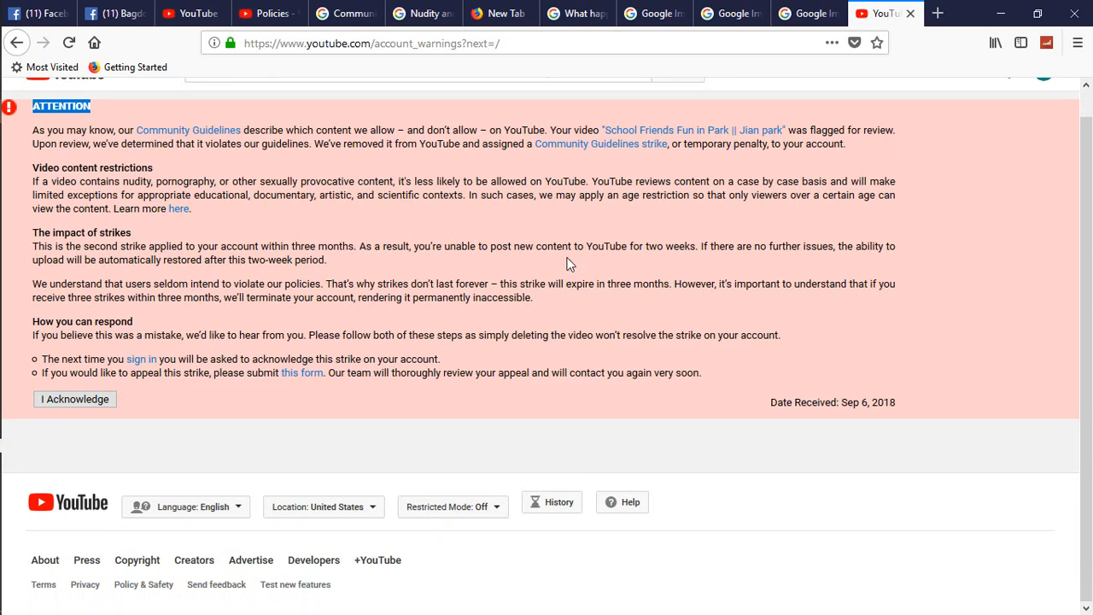
Acknowledge the second strike and view the STRIKE 2 entry on the Status and Features page.
{"action": "scroll", "scroll_direction": "up", "scroll_amount": 3}
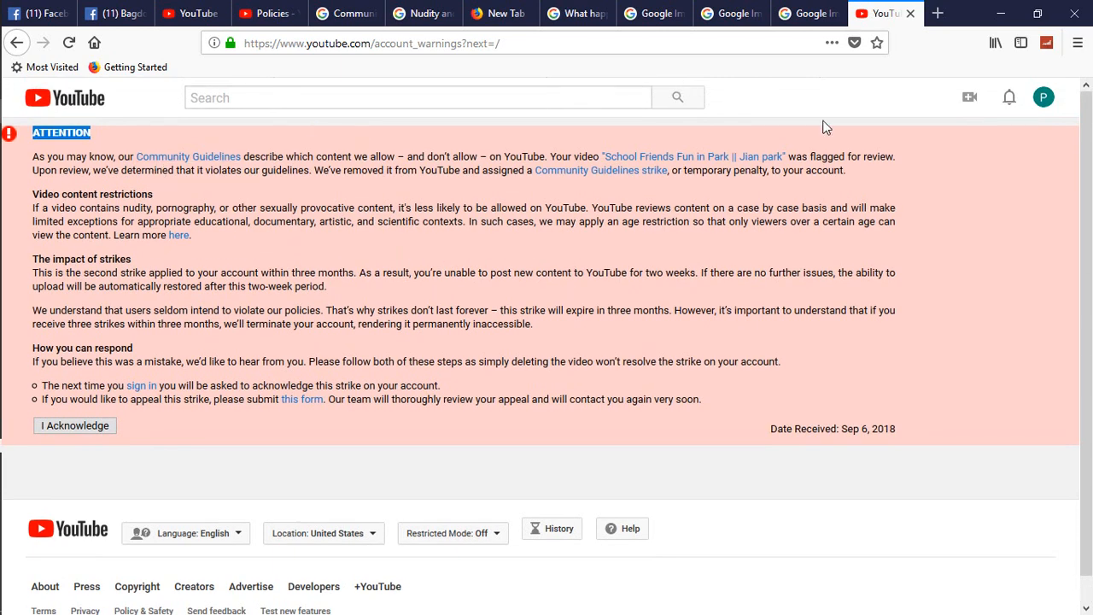
{"action": "mouse_move", "coordinate": [92, 444]}
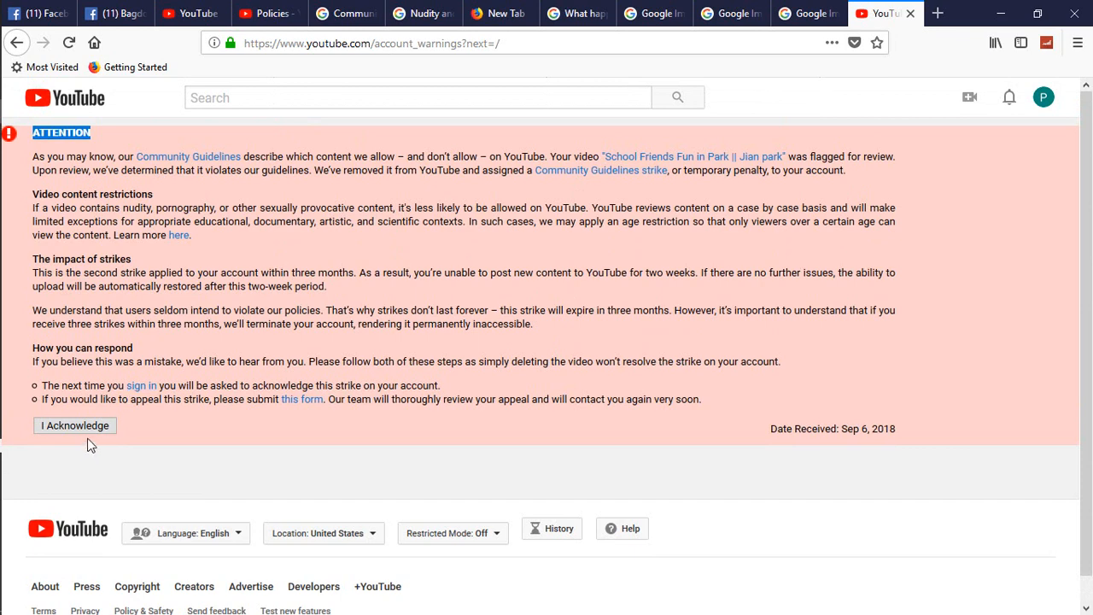
{"action": "left_click", "coordinate": [75, 425]}
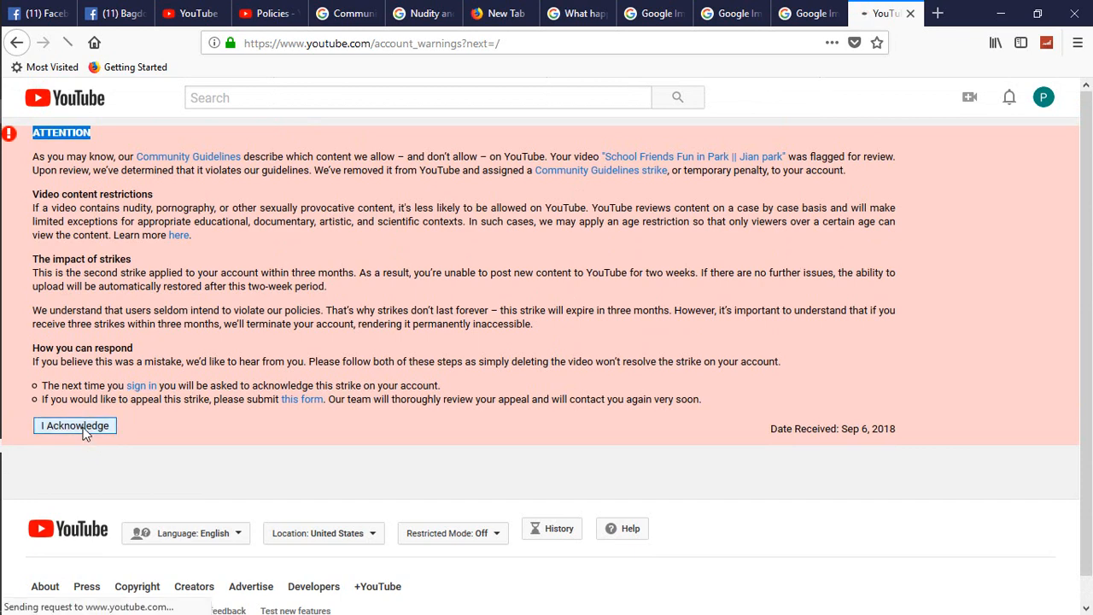
{"action": "left_click", "coordinate": [76, 426]}
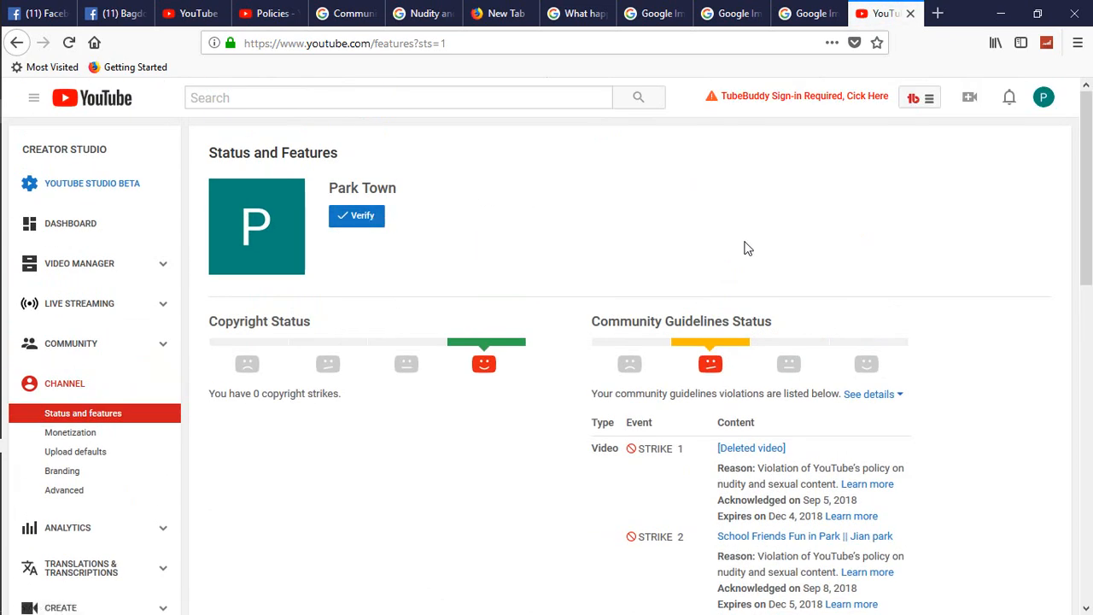
{"action": "scroll", "scroll_direction": "down", "scroll_amount": 3}
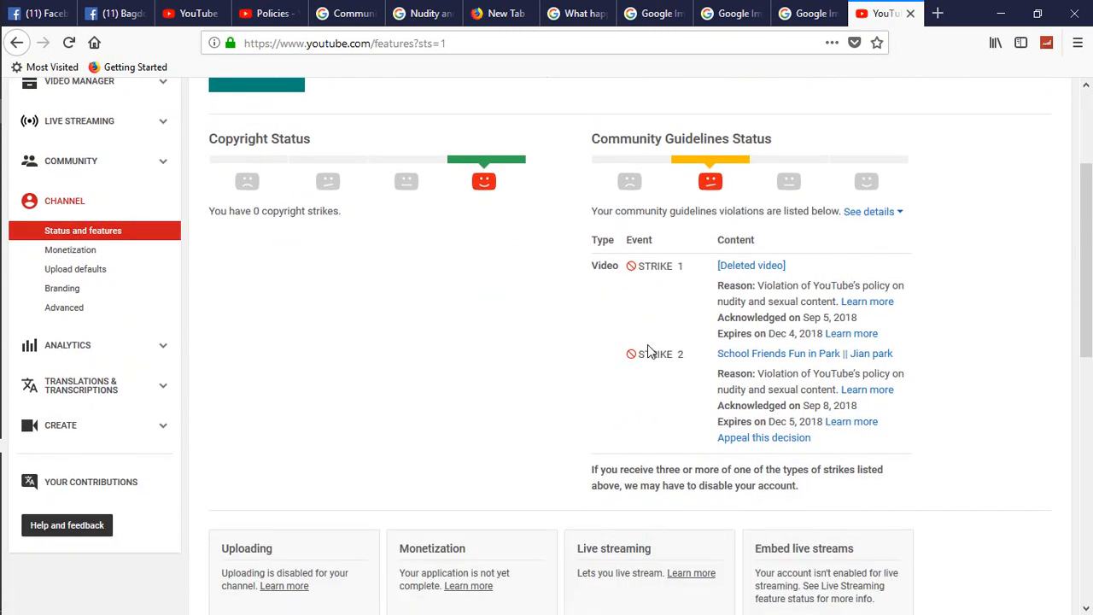
{"action": "double_click", "coordinate": [654, 353]}
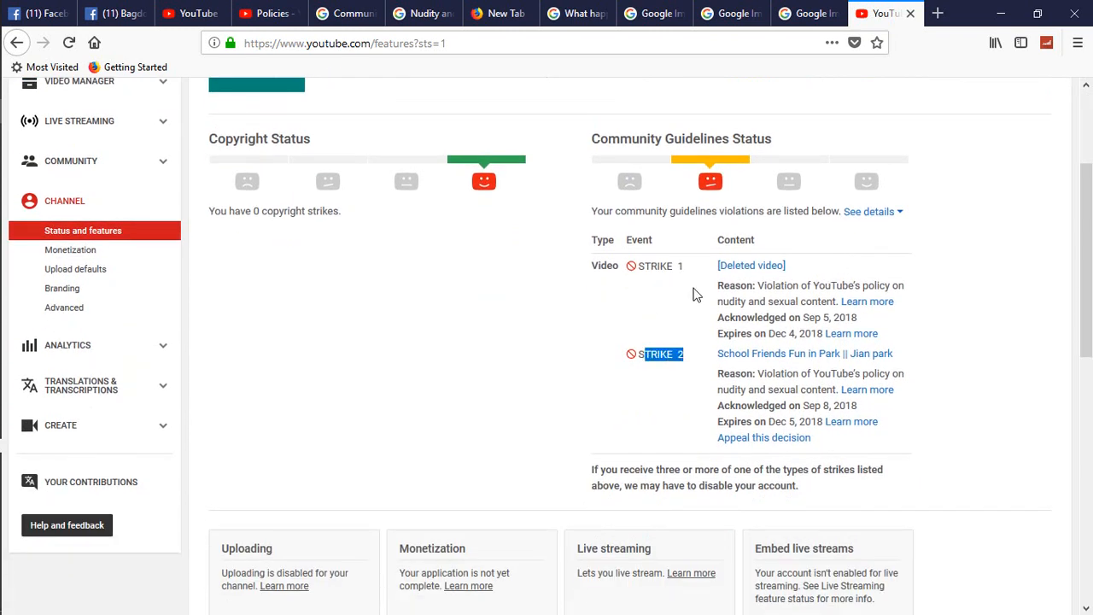
{"action": "mouse_move", "coordinate": [766, 300]}
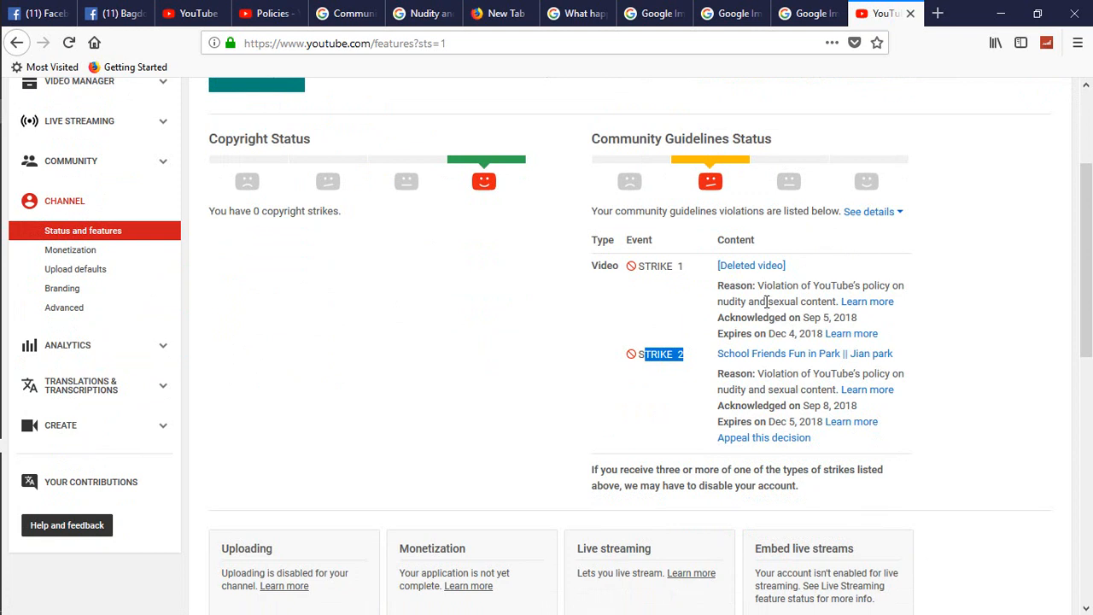
{"action": "mouse_move", "coordinate": [745, 316]}
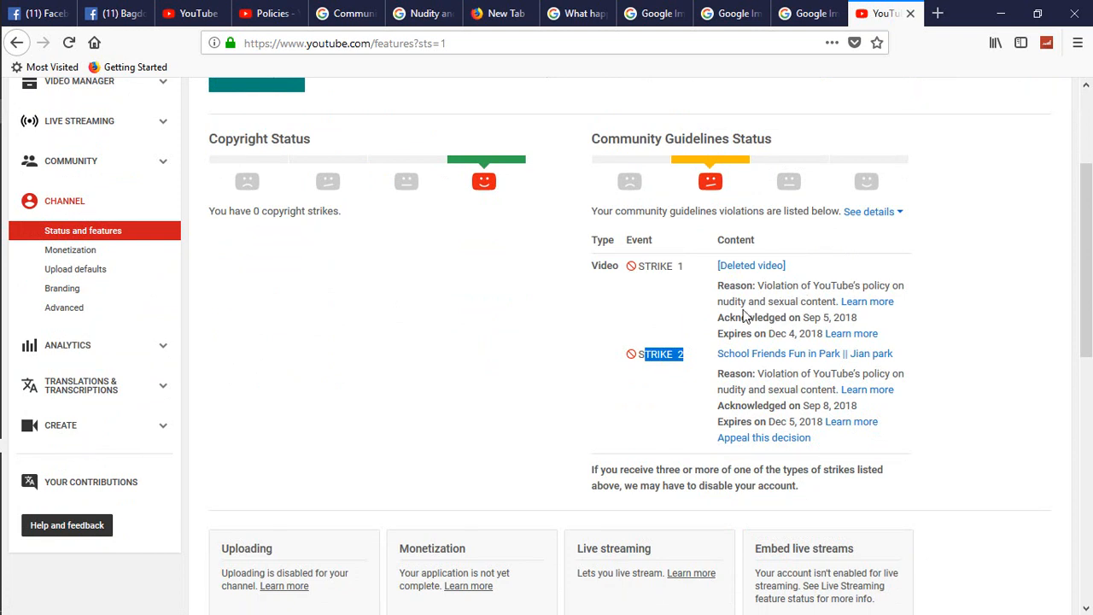
{"action": "mouse_move", "coordinate": [875, 318]}
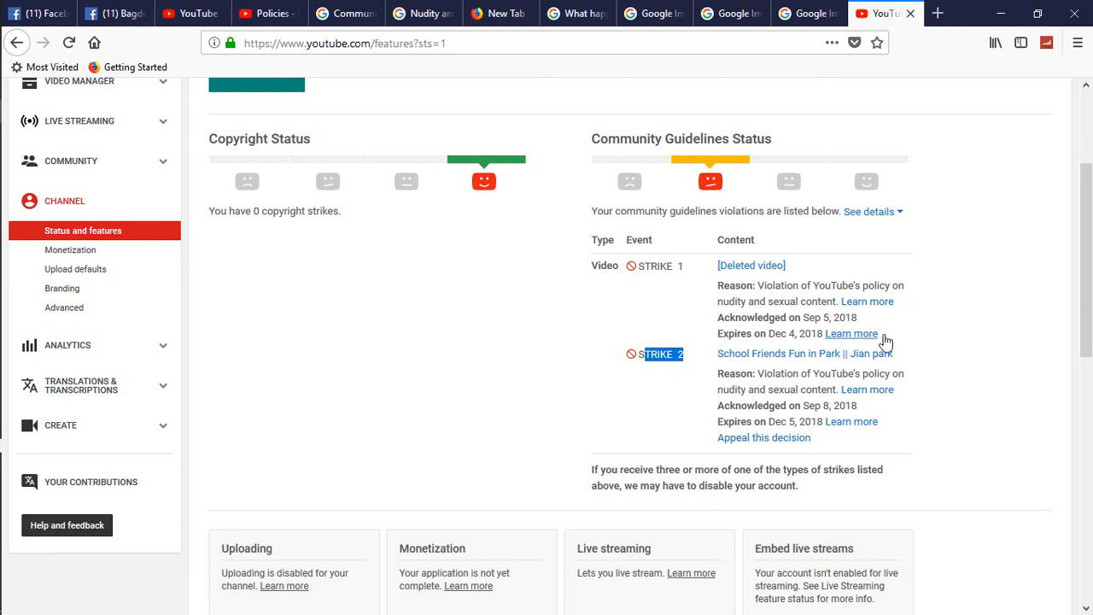
{"action": "mouse_move", "coordinate": [802, 389]}
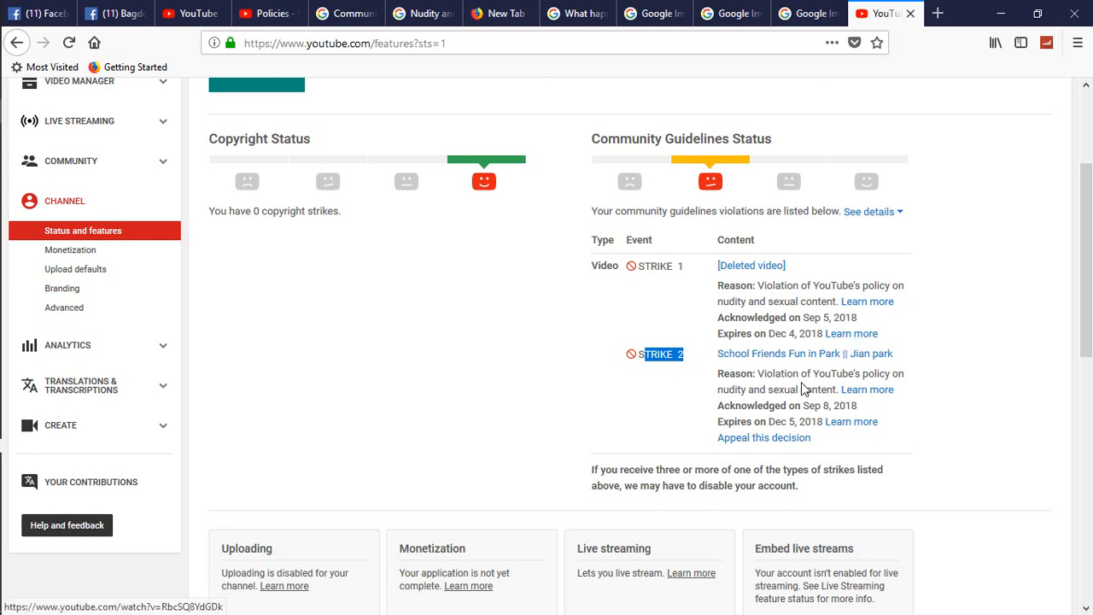
{"action": "mouse_move", "coordinate": [769, 374]}
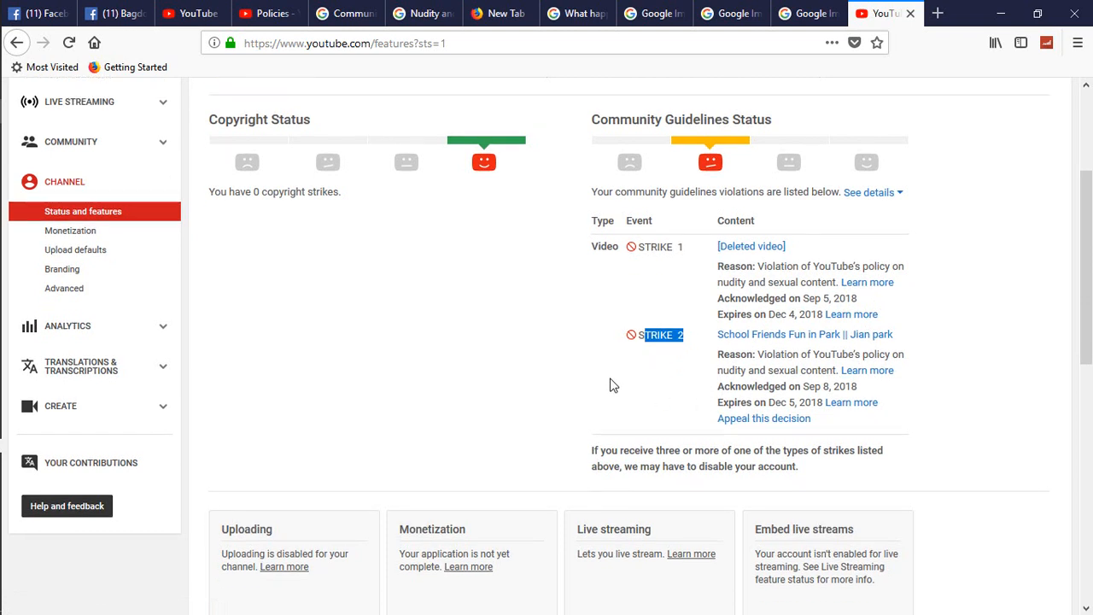
Review both Community Guidelines strikes for nudity and sexual content and expand their details.
{"action": "scroll", "scroll_direction": "down", "scroll_amount": 3}
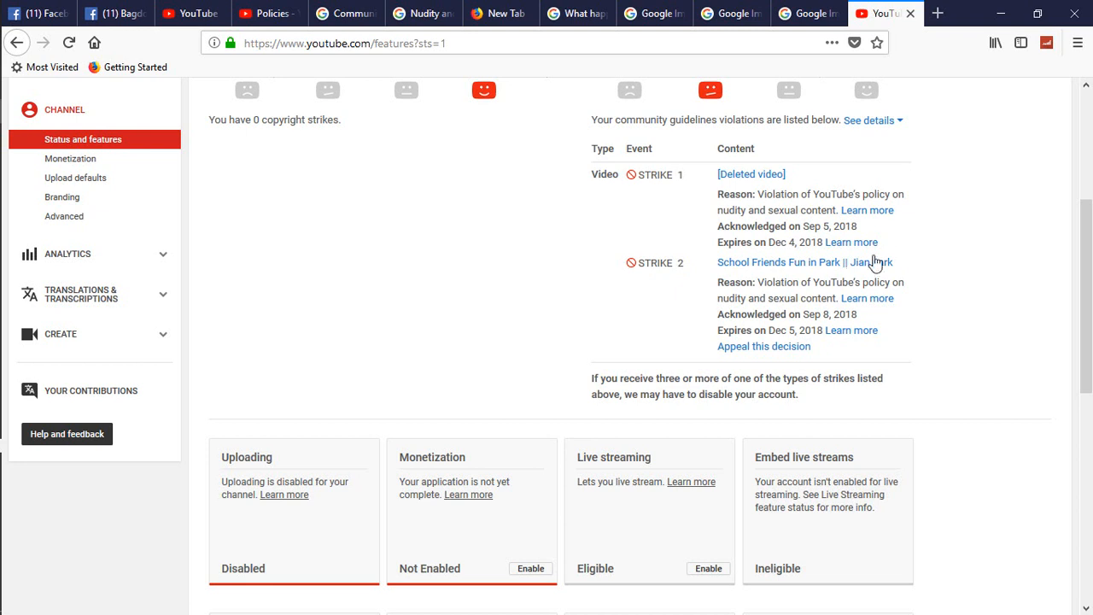
{"action": "mouse_move", "coordinate": [738, 362]}
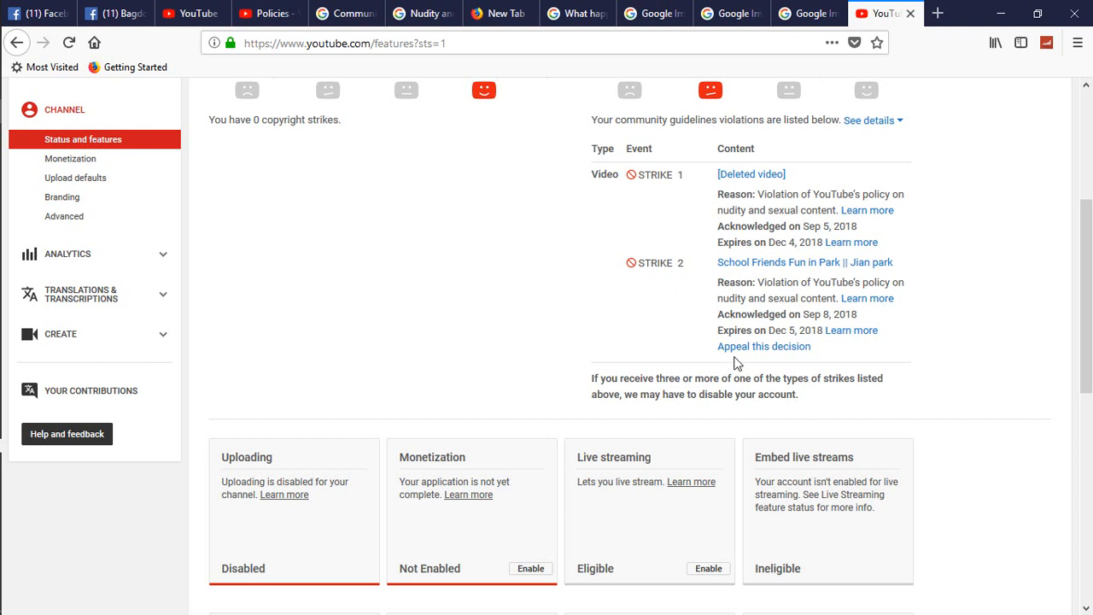
{"action": "mouse_move", "coordinate": [748, 352]}
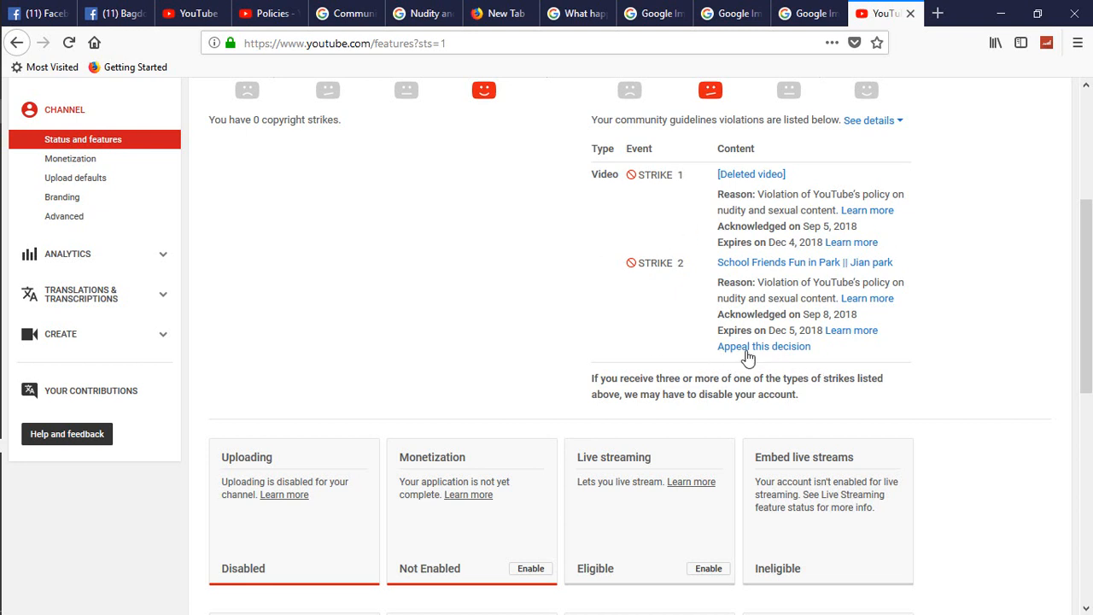
{"action": "scroll", "scroll_direction": "up", "scroll_amount": 3}
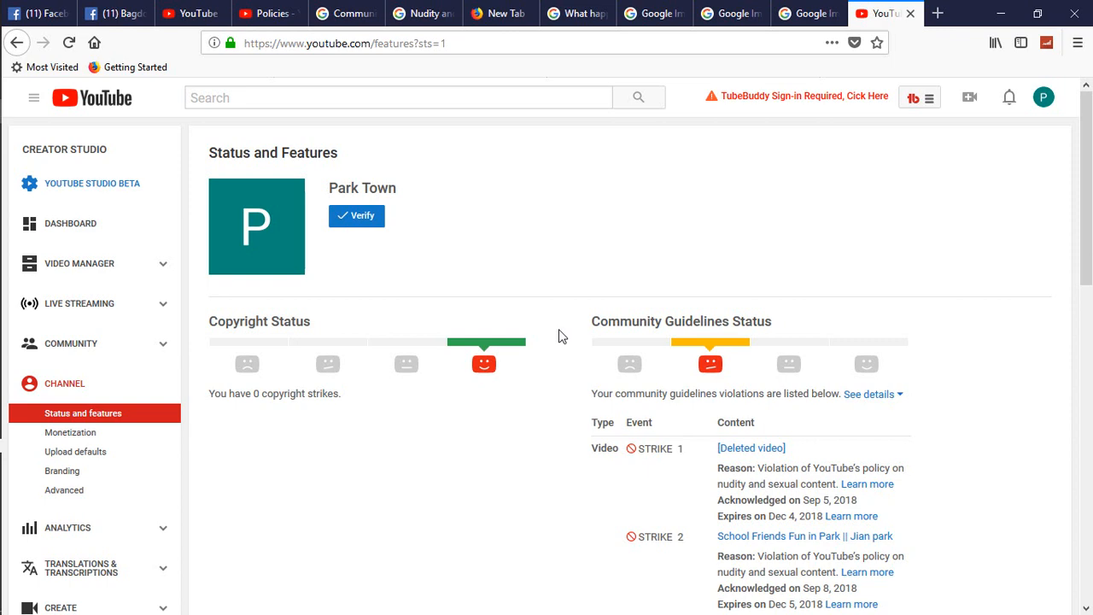
{"action": "scroll", "scroll_direction": "down", "scroll_amount": 3}
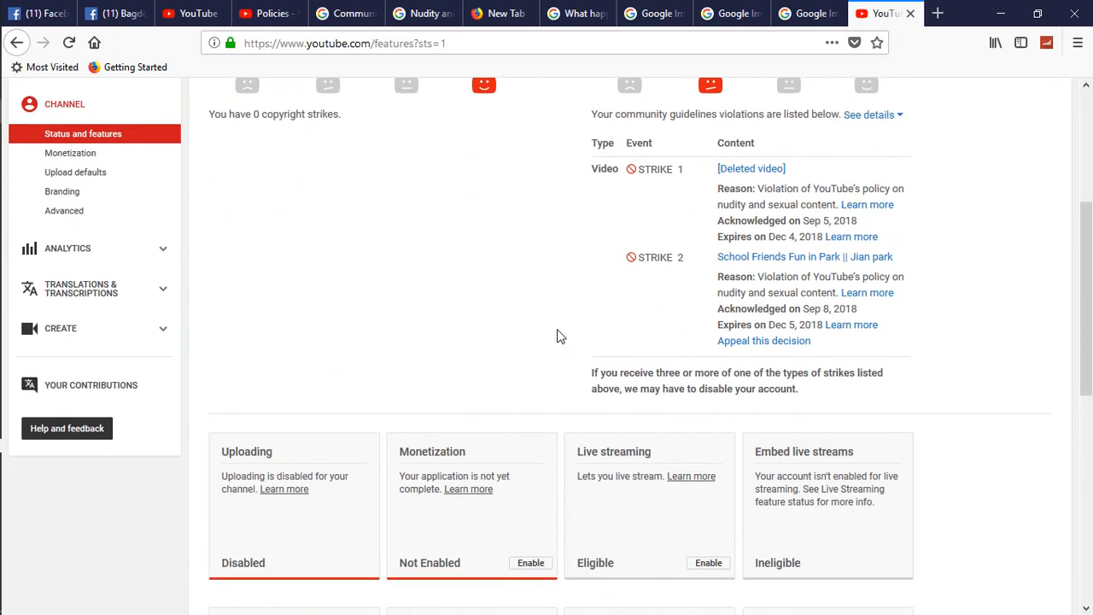
{"action": "scroll", "scroll_direction": "up", "scroll_amount": 3}
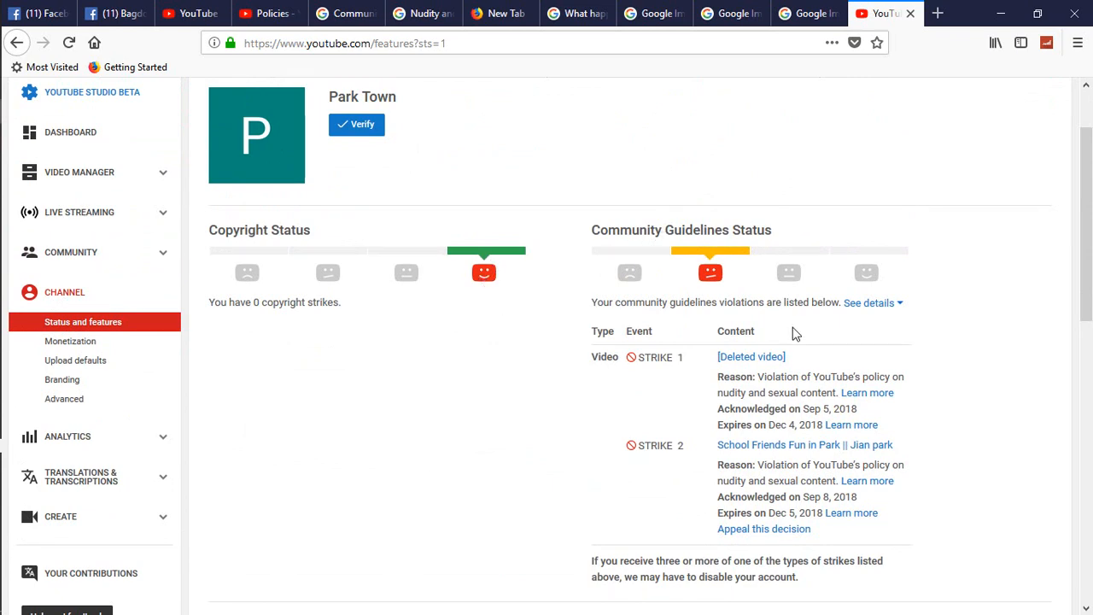
{"action": "scroll", "scroll_direction": "down", "scroll_amount": 3}
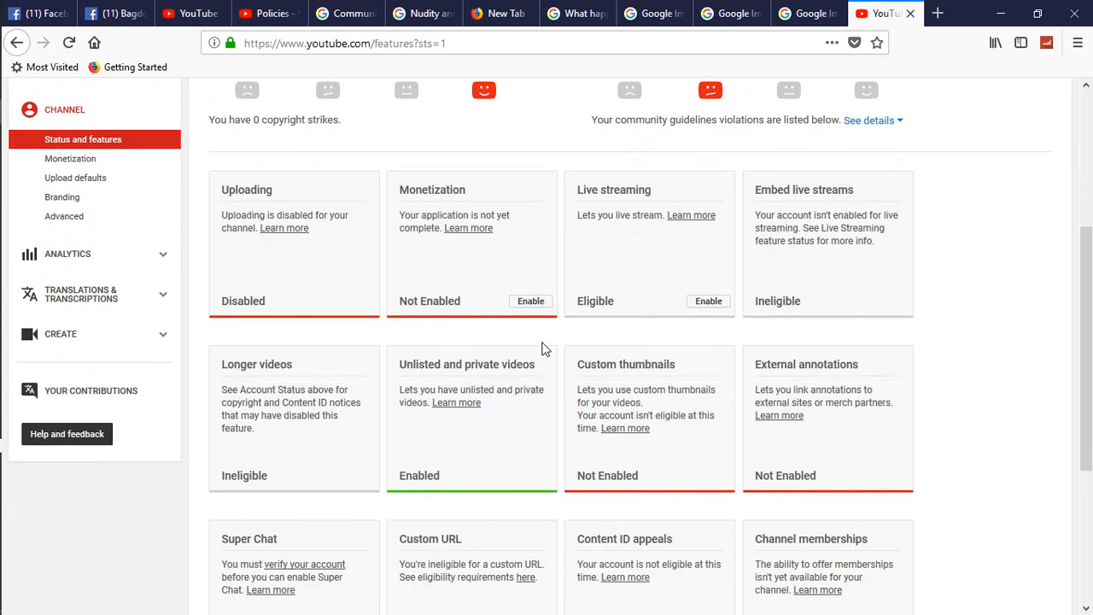
{"action": "scroll", "scroll_direction": "up", "scroll_amount": 3}
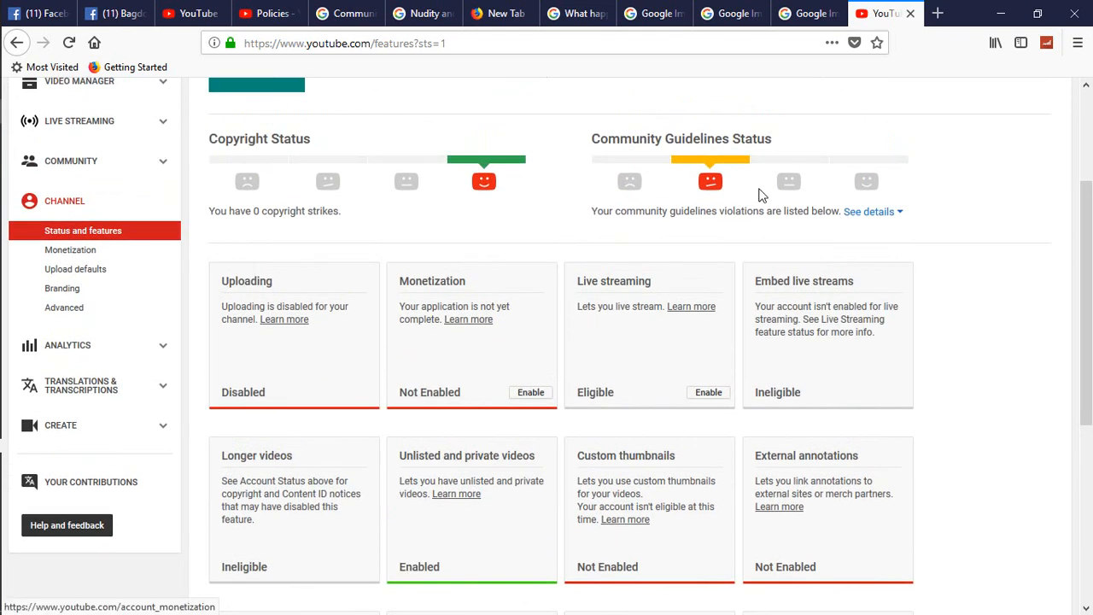
{"action": "left_click", "coordinate": [870, 212]}
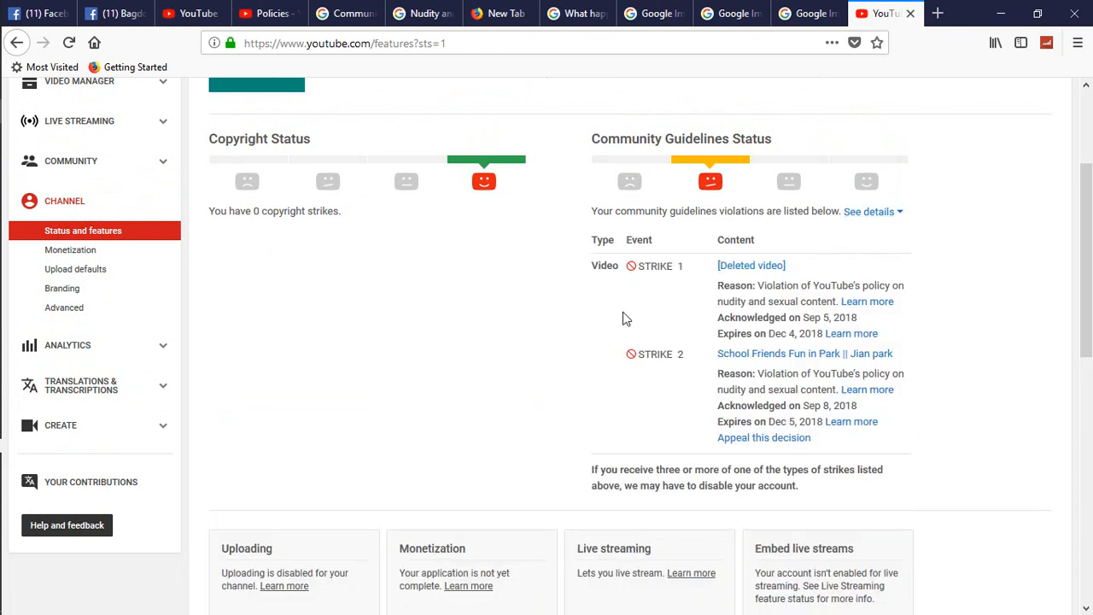
{"action": "mouse_move", "coordinate": [630, 342]}
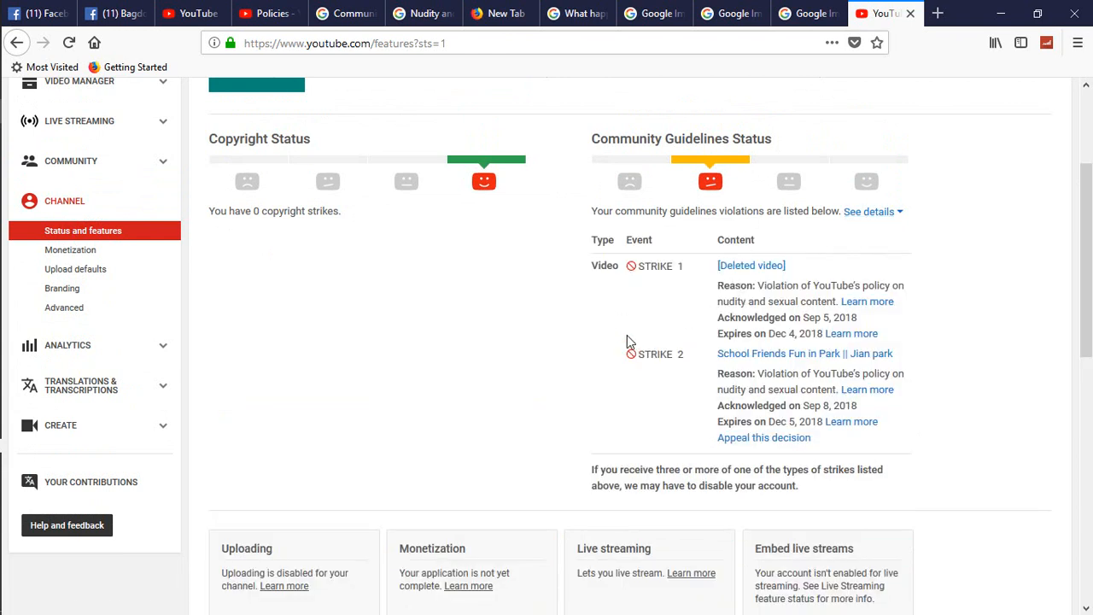
{"action": "mouse_move", "coordinate": [451, 301]}
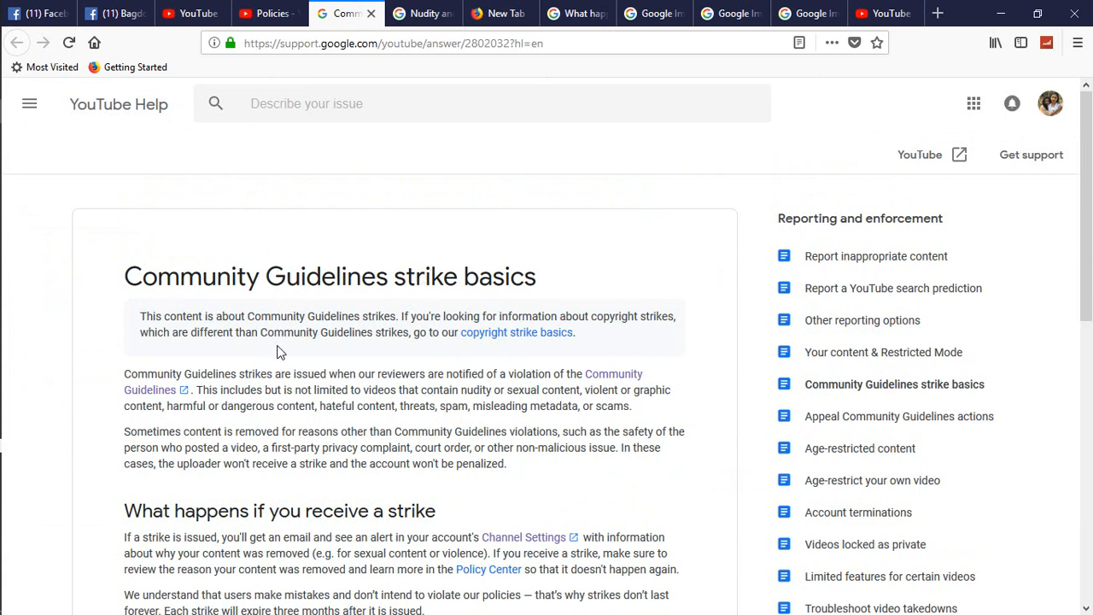
{"action": "mouse_move", "coordinate": [646, 340]}
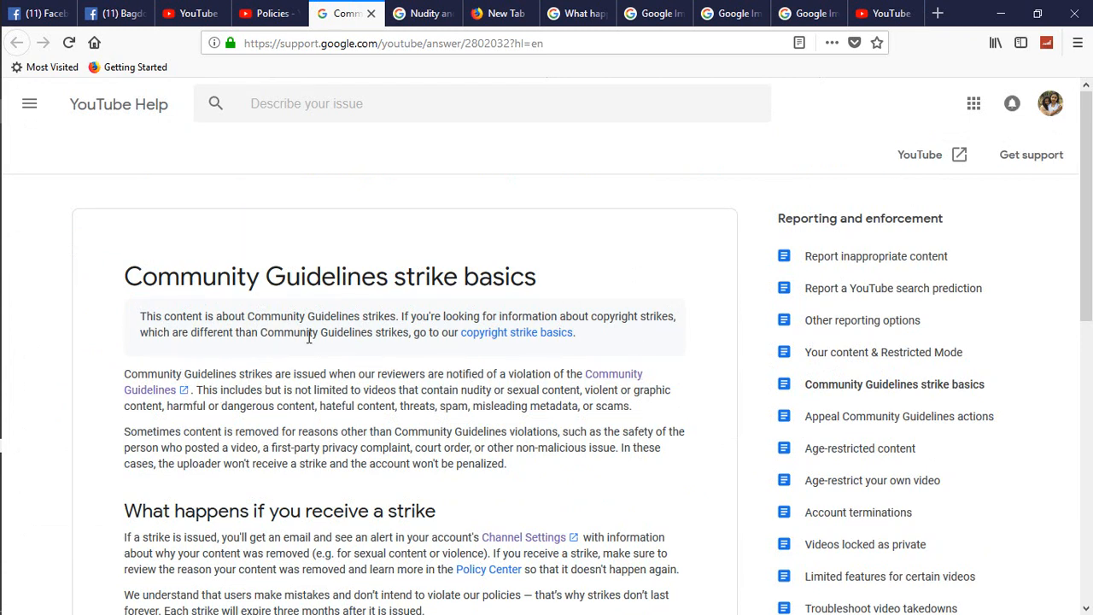
{"action": "mouse_move", "coordinate": [640, 366]}
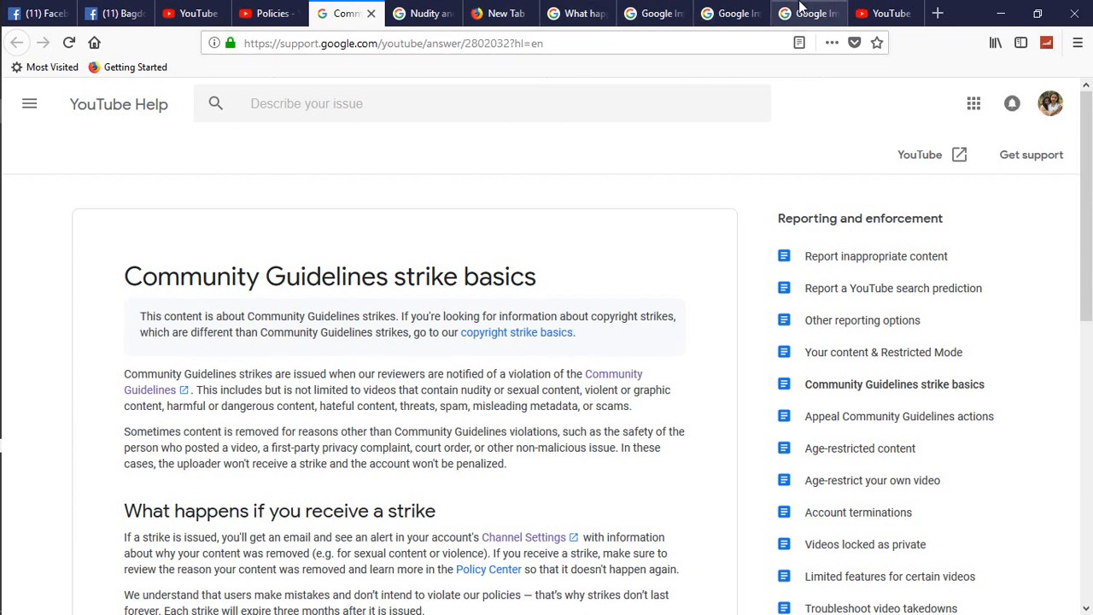
{"action": "mouse_move", "coordinate": [615, 287]}
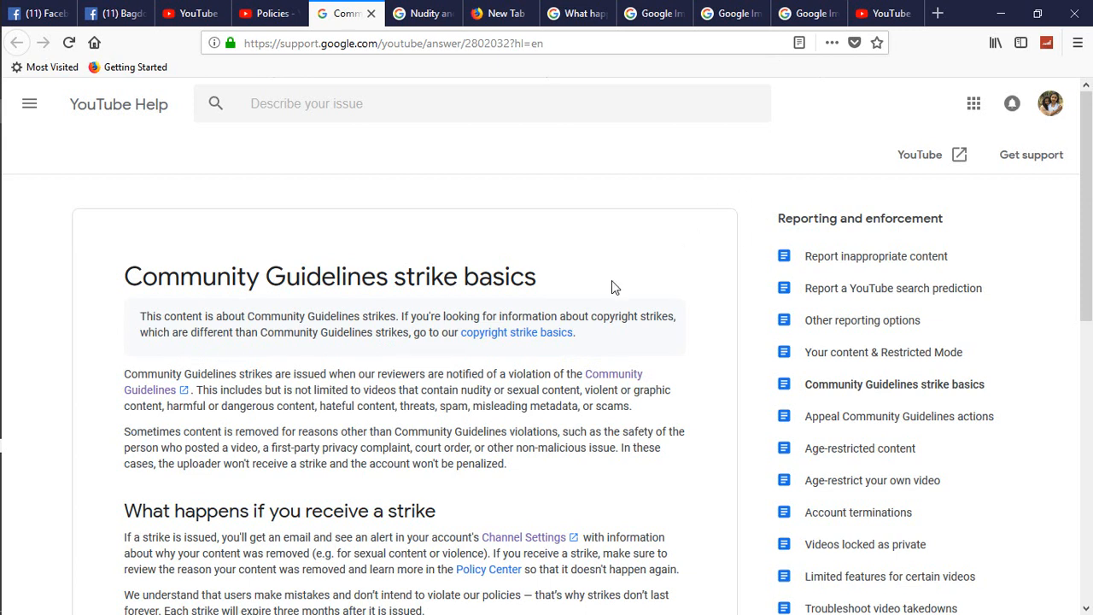
{"action": "mouse_move", "coordinate": [393, 363]}
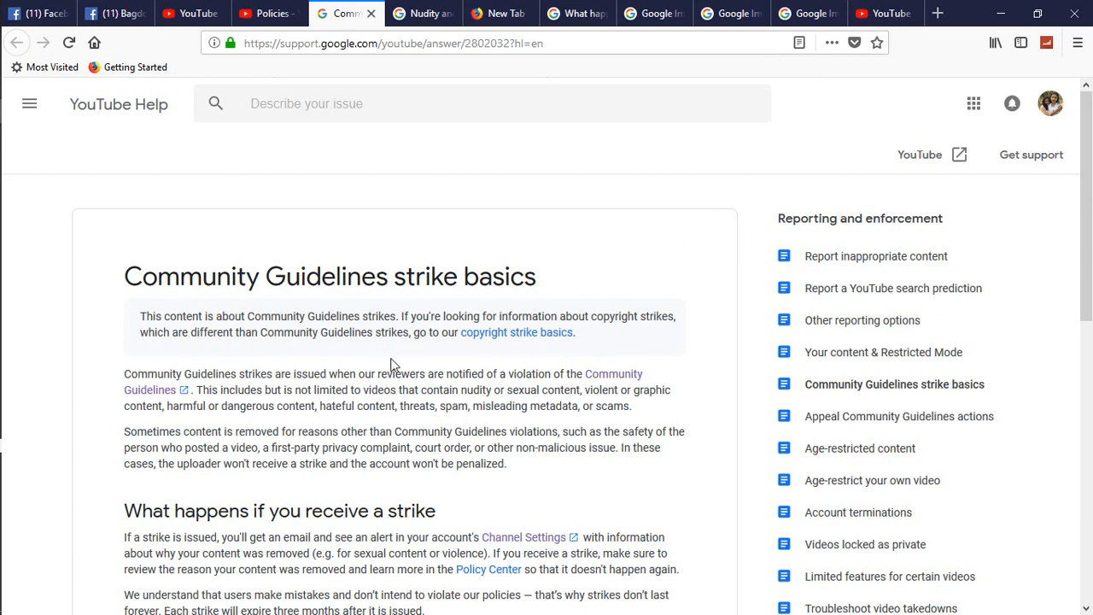
{"action": "mouse_move", "coordinate": [239, 400]}
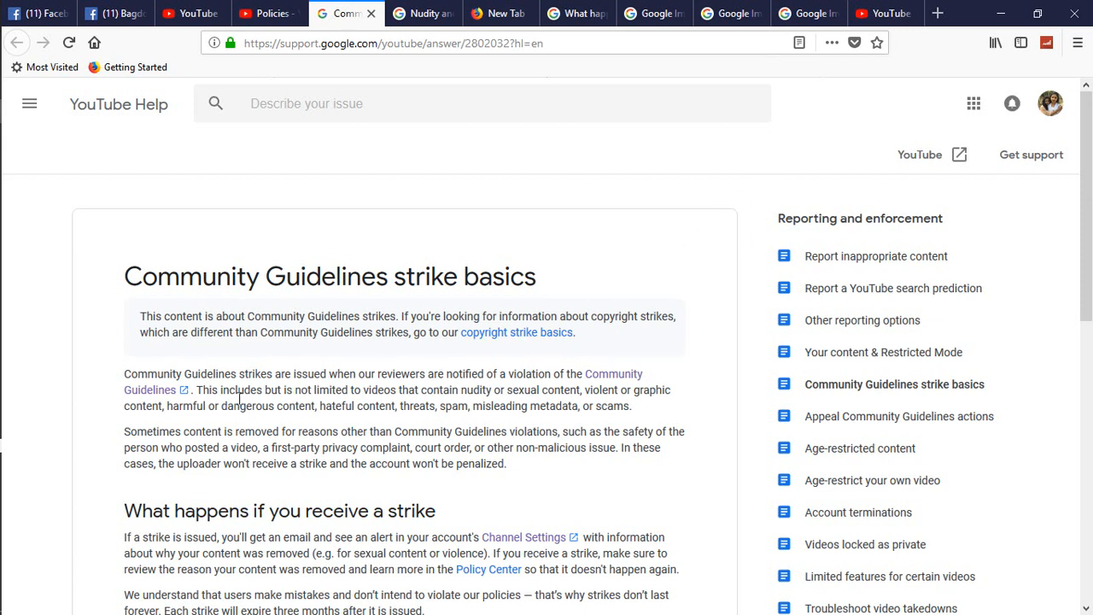
{"action": "mouse_move", "coordinate": [355, 390]}
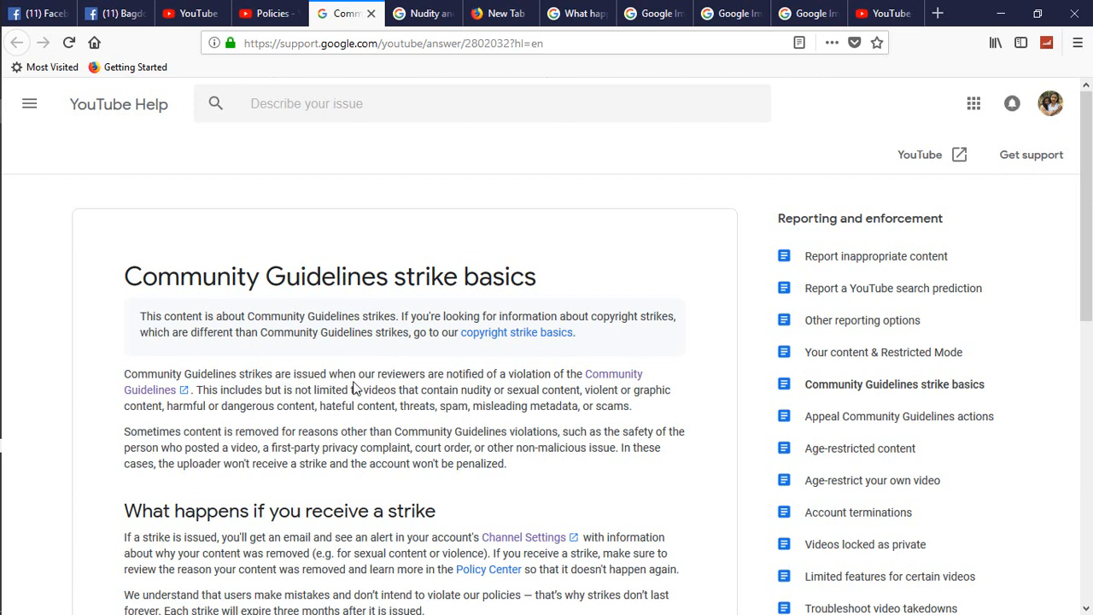
{"action": "mouse_move", "coordinate": [459, 384]}
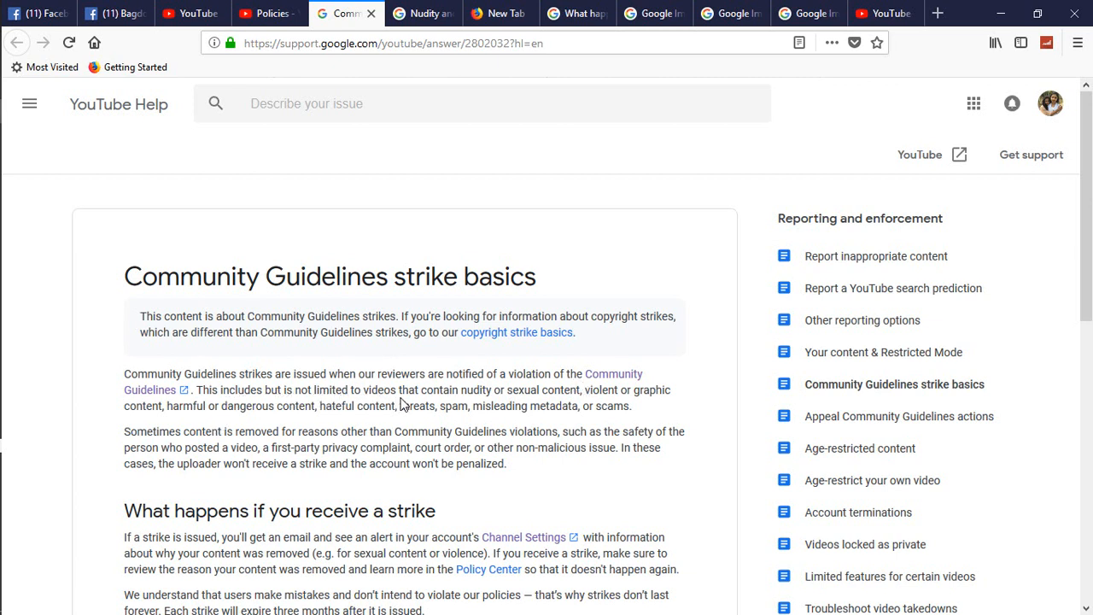
{"action": "mouse_move", "coordinate": [562, 396]}
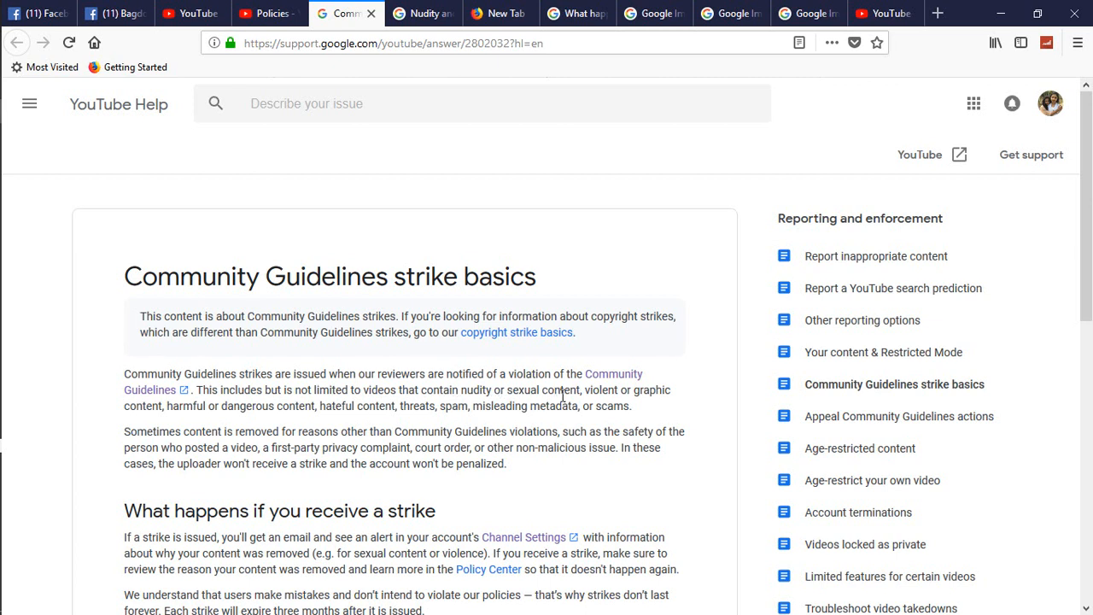
{"action": "mouse_move", "coordinate": [628, 407]}
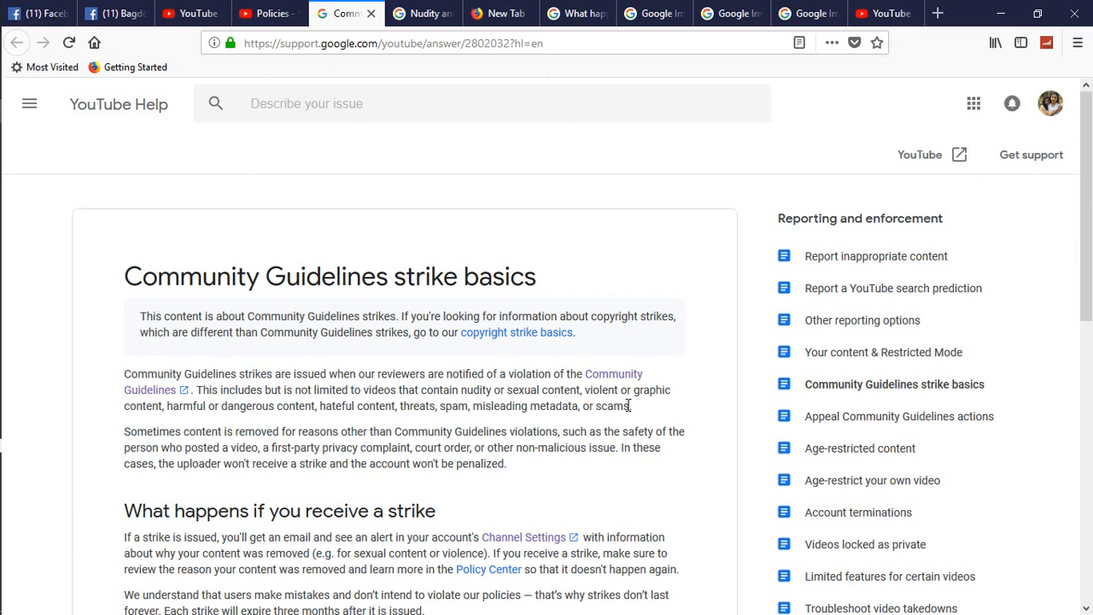
{"action": "mouse_move", "coordinate": [272, 420]}
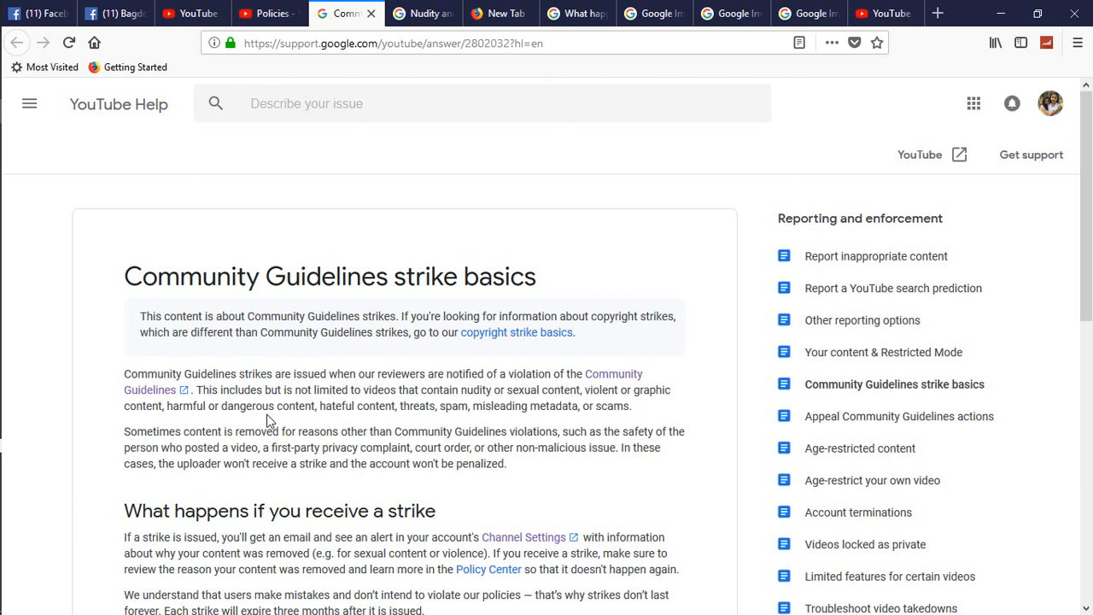
{"action": "mouse_move", "coordinate": [174, 430]}
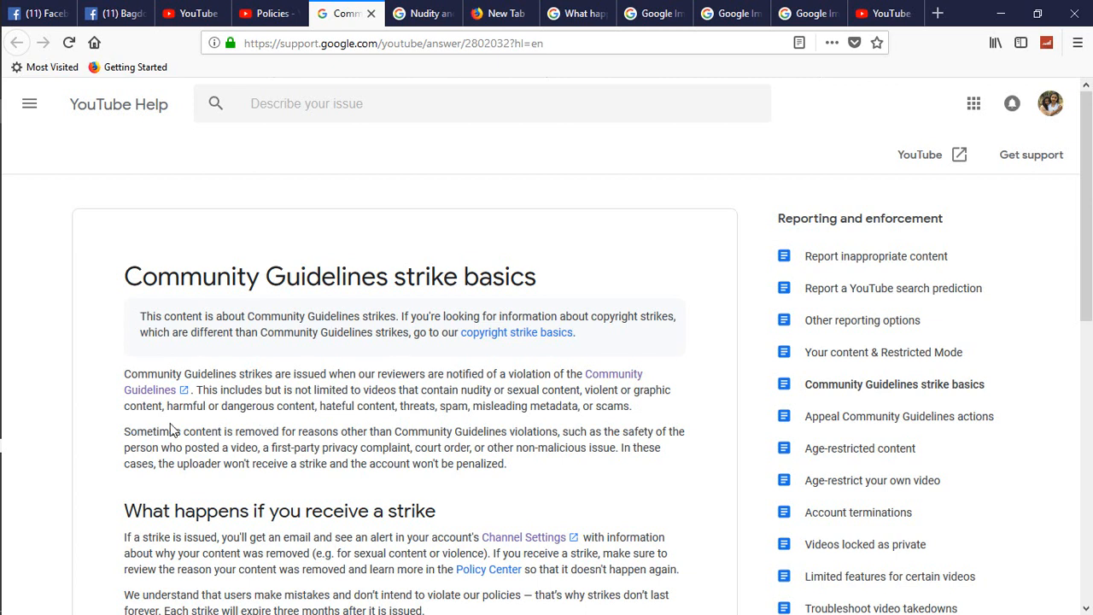
{"action": "mouse_move", "coordinate": [365, 422]}
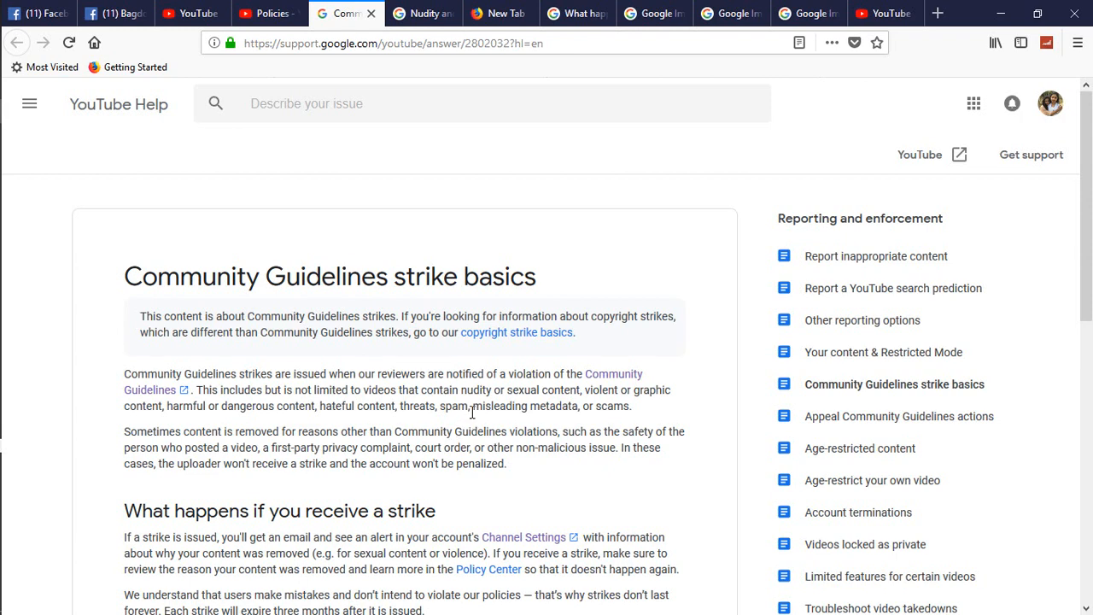
{"action": "mouse_move", "coordinate": [562, 426]}
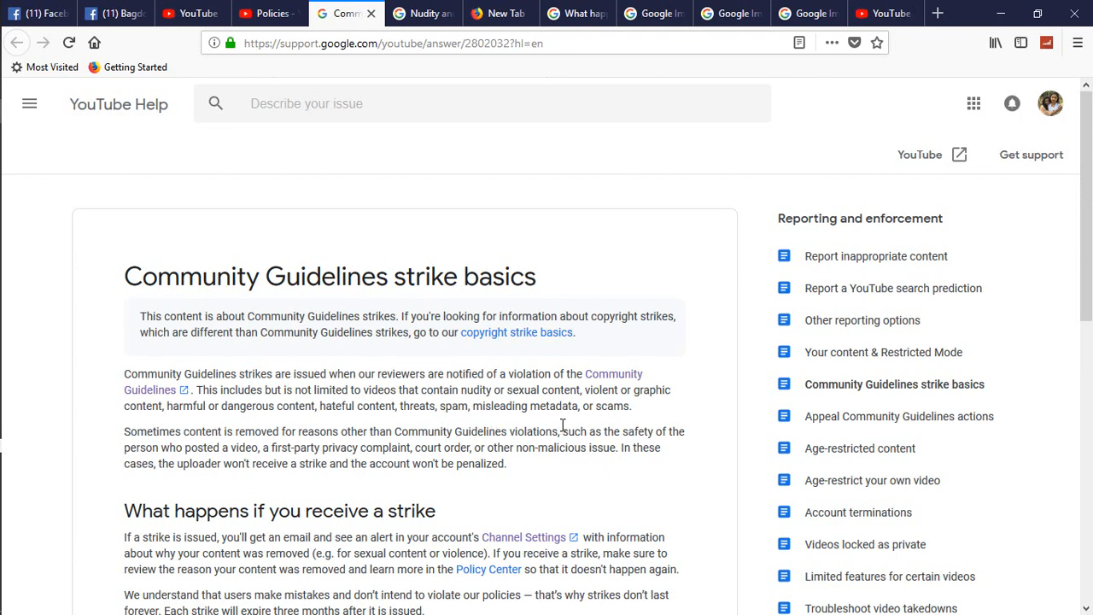
Reach the Multiple strikes section and highlight the two-week posting ban sentence under Second strike.
{"action": "scroll", "scroll_direction": "down", "scroll_amount": 3}
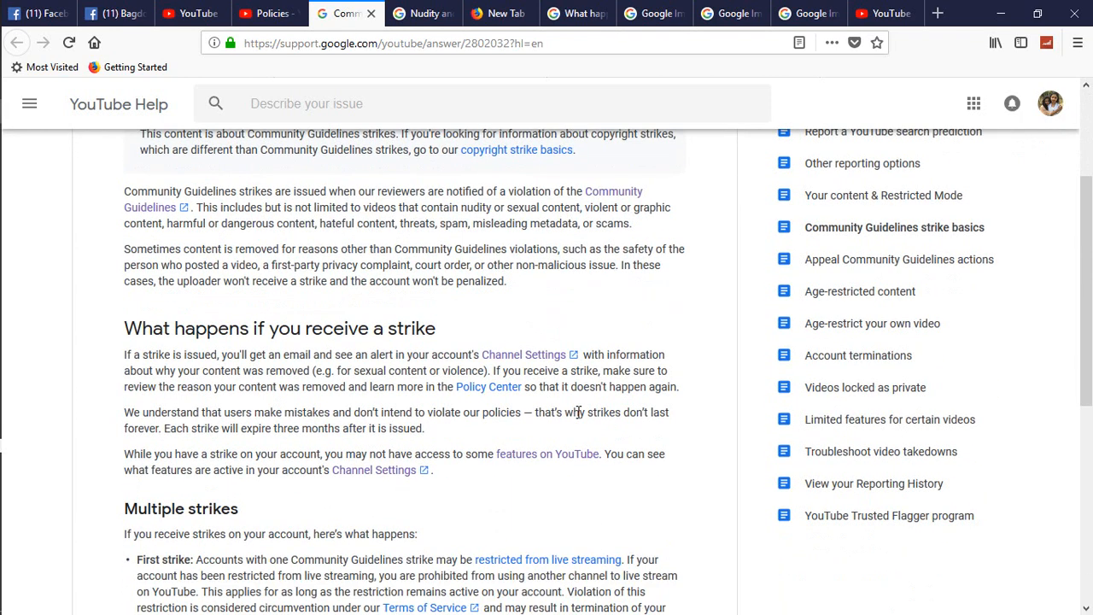
{"action": "mouse_move", "coordinate": [276, 495]}
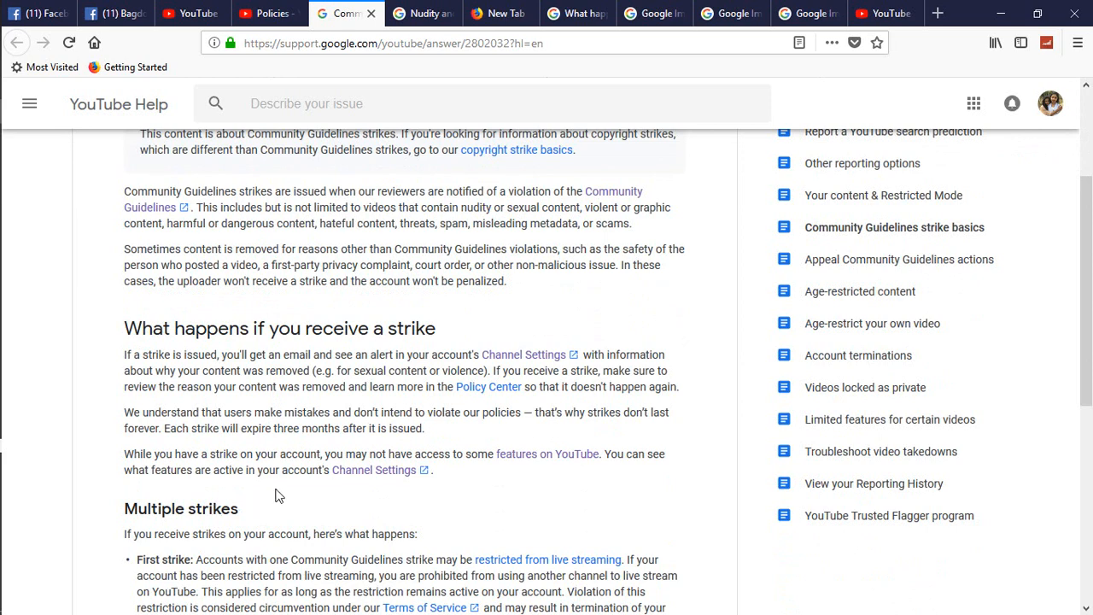
{"action": "scroll", "scroll_direction": "down", "scroll_amount": 3}
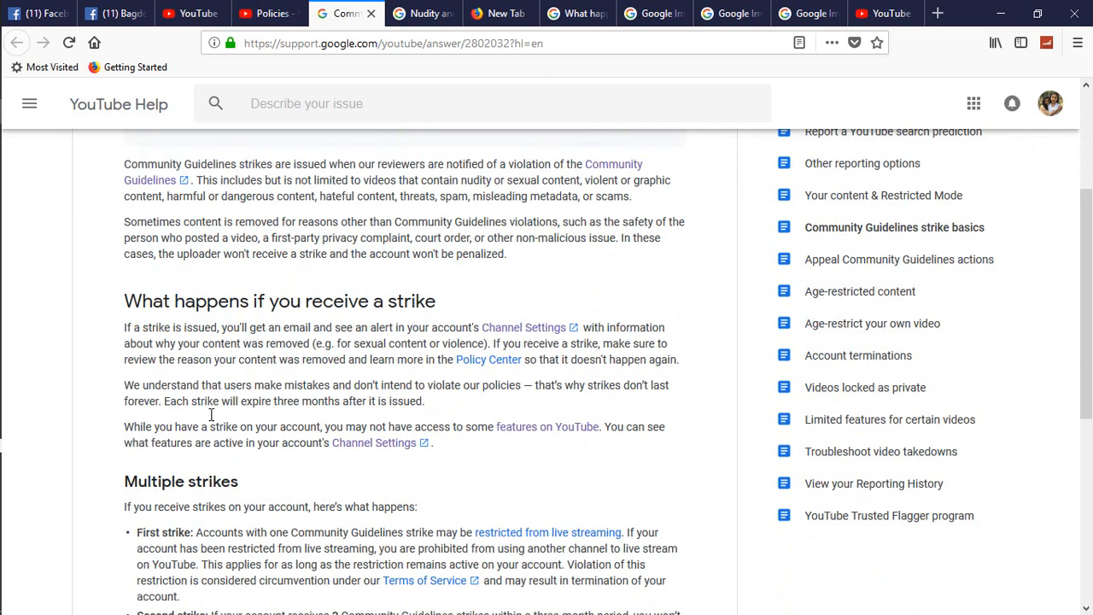
{"action": "scroll", "scroll_direction": "down", "scroll_amount": 3}
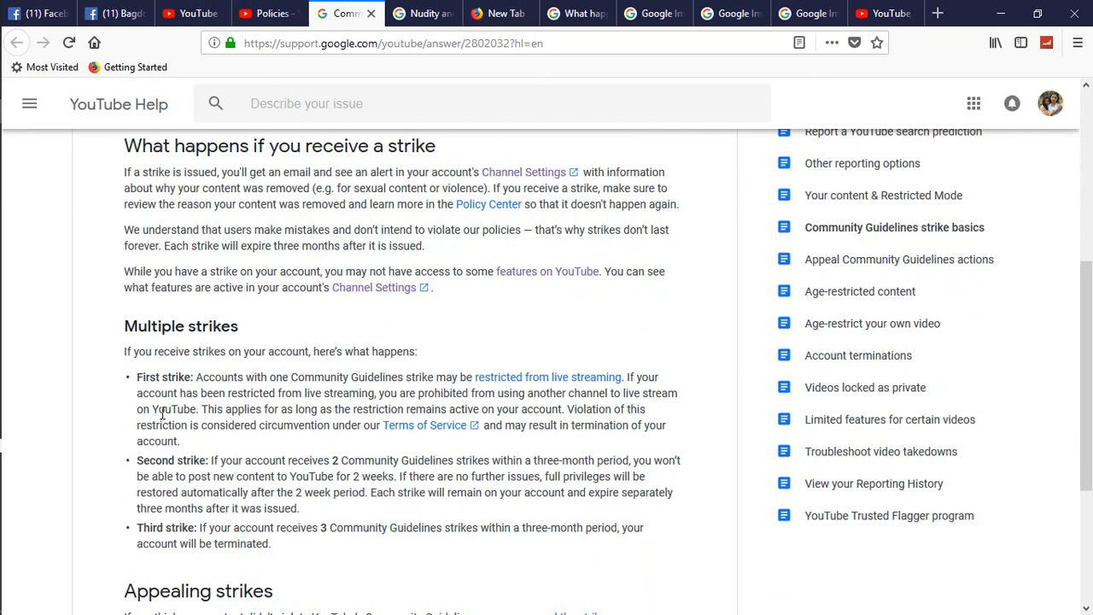
{"action": "mouse_move", "coordinate": [181, 390]}
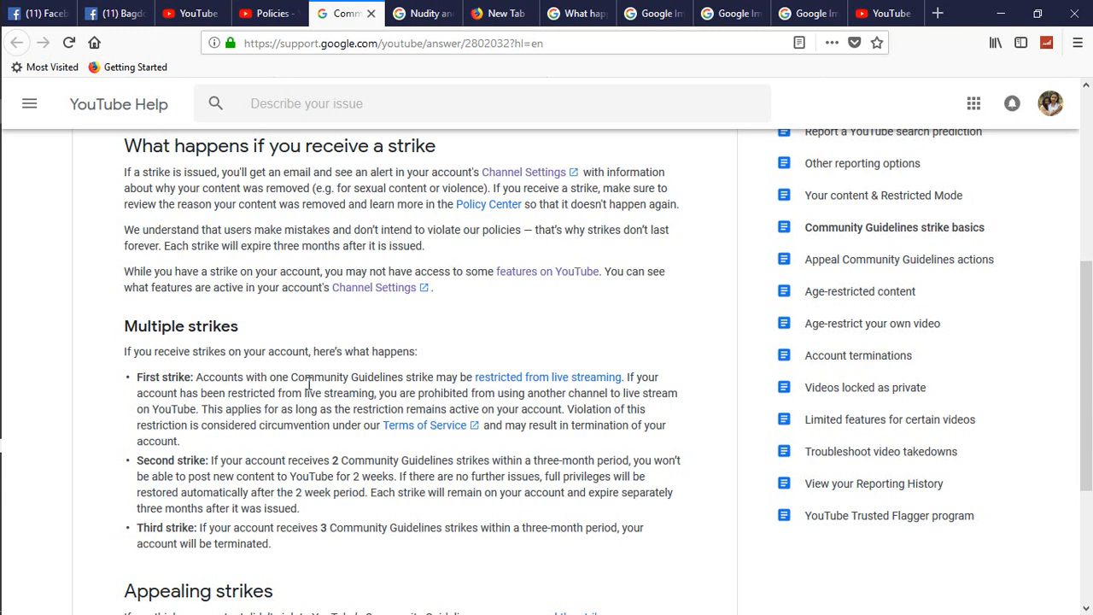
{"action": "left_click_drag", "start_coordinate": [635, 461], "coordinate": [646, 476]}
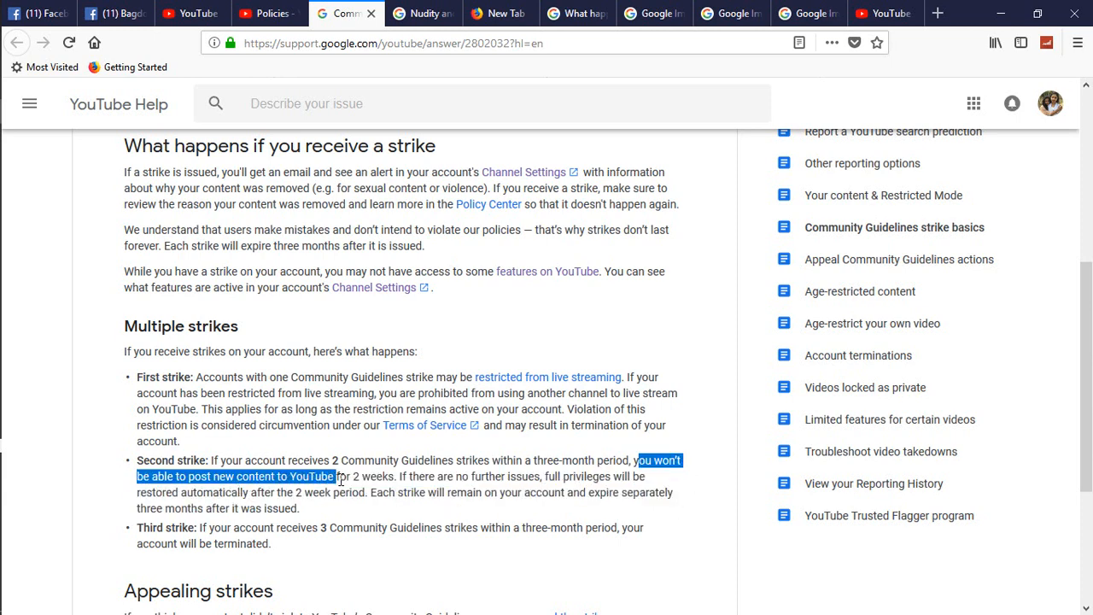
{"action": "left_click_drag", "start_coordinate": [335, 475], "coordinate": [395, 475]}
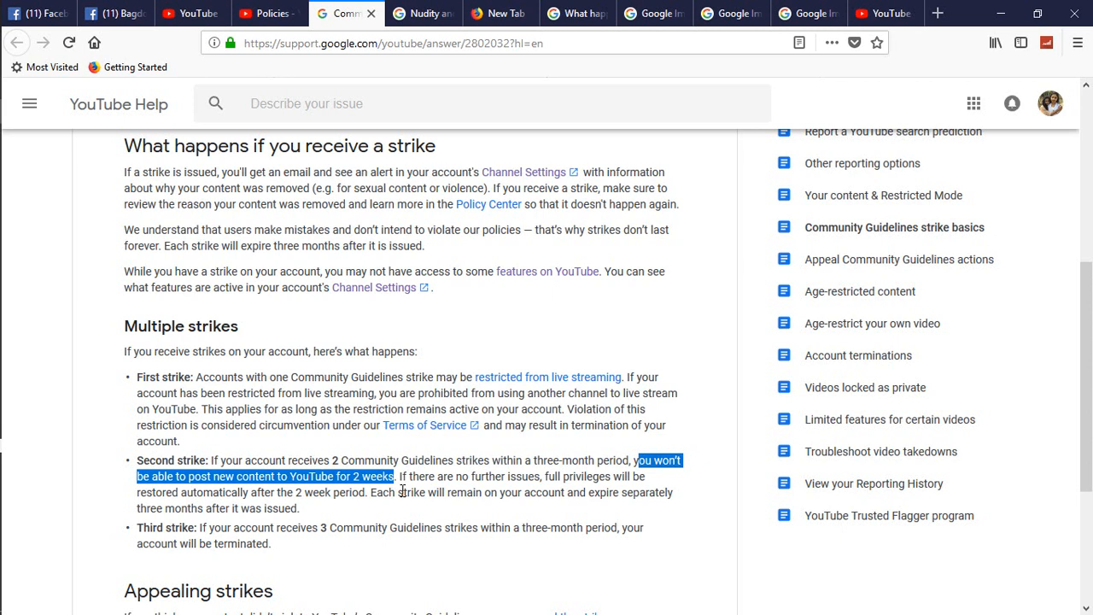
{"action": "mouse_move", "coordinate": [532, 478]}
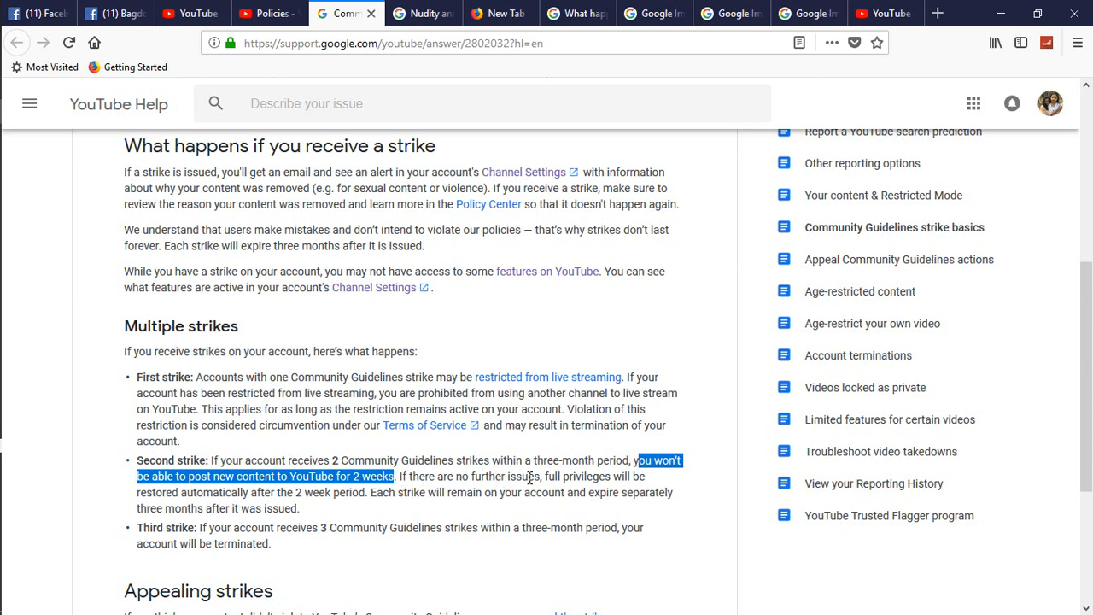
{"action": "left_click", "coordinate": [167, 492]}
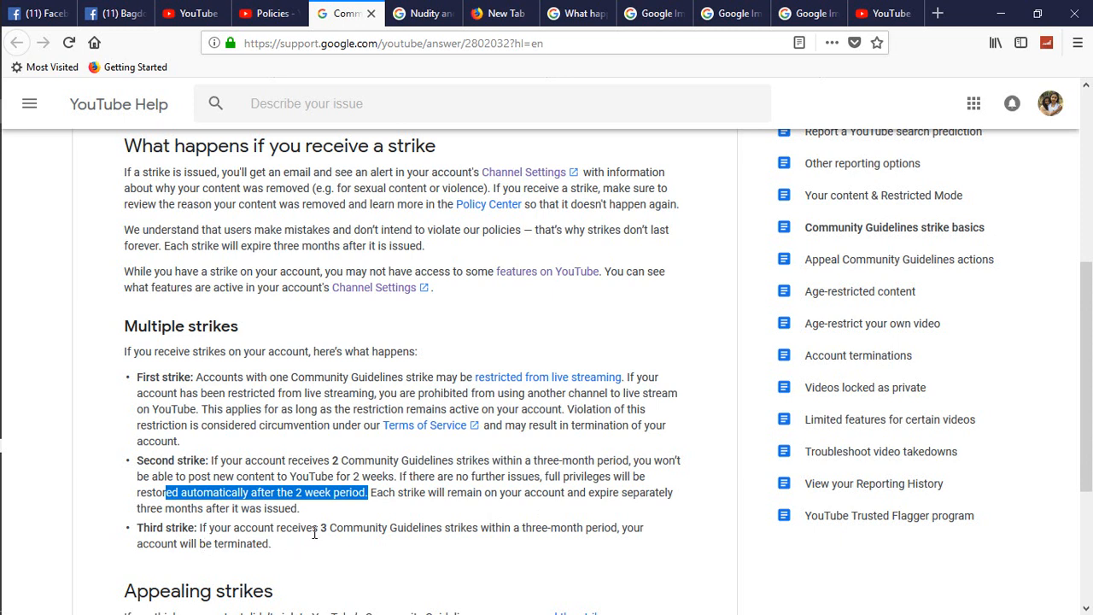
{"action": "mouse_move", "coordinate": [482, 528]}
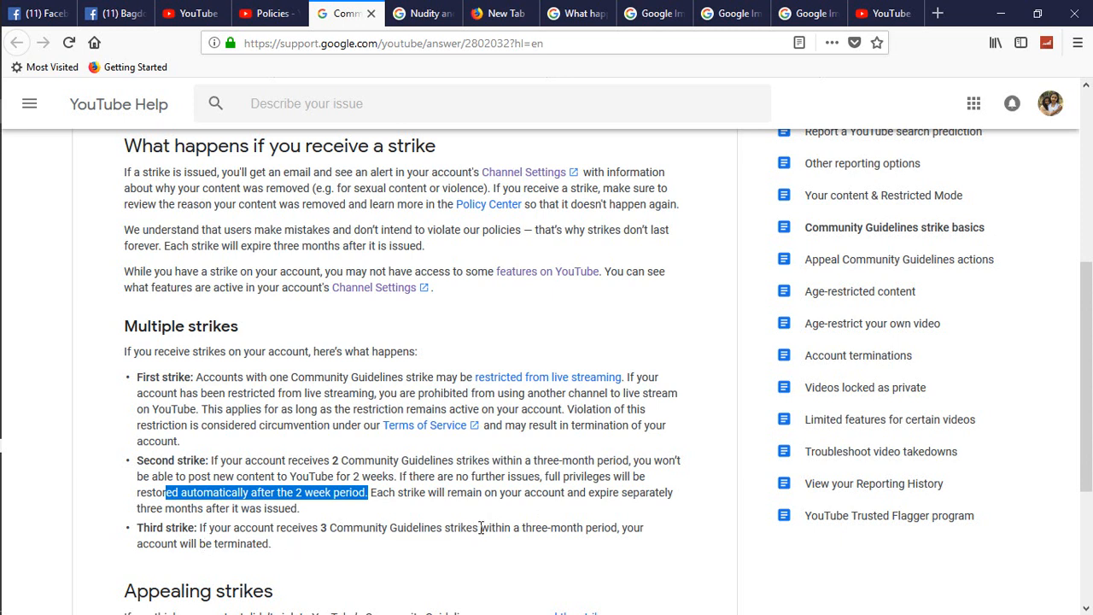
{"action": "mouse_move", "coordinate": [598, 545]}
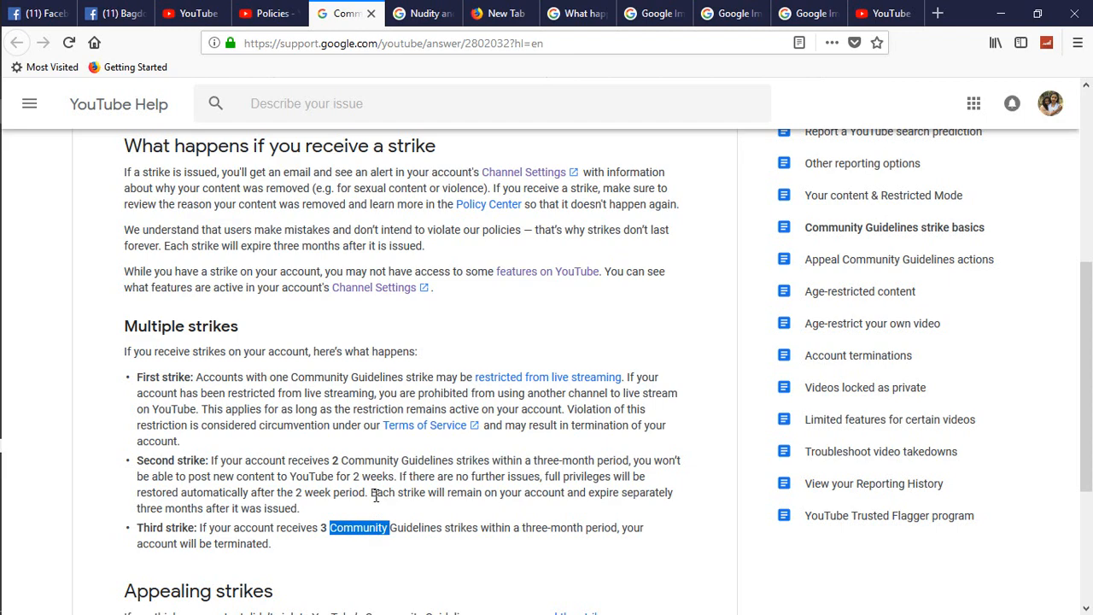
{"action": "scroll", "scroll_direction": "up", "scroll_amount": 3}
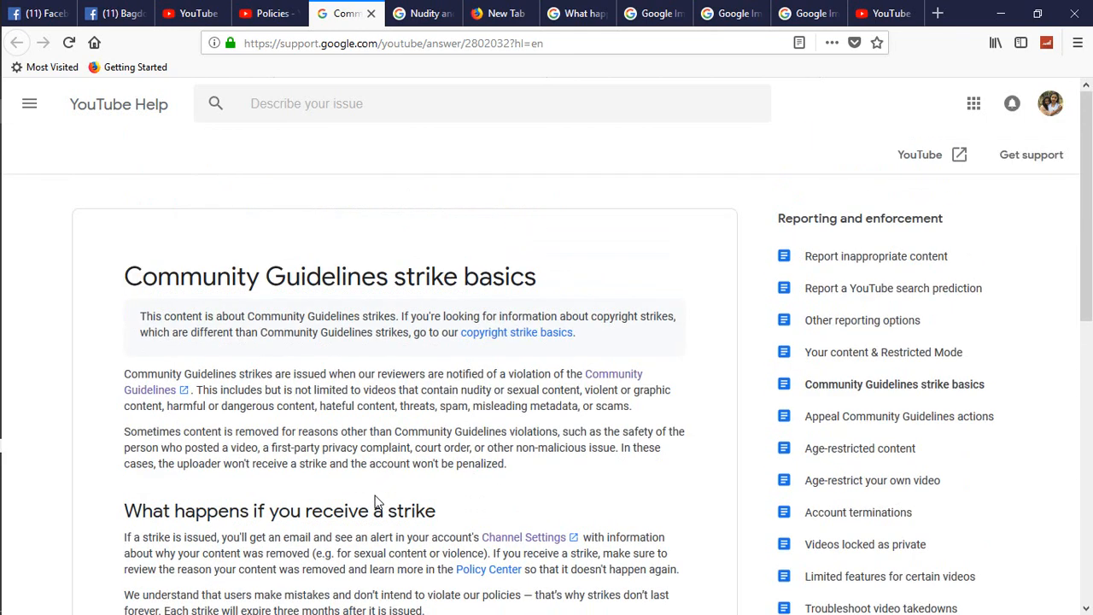
{"action": "scroll", "scroll_direction": "down", "scroll_amount": 3}
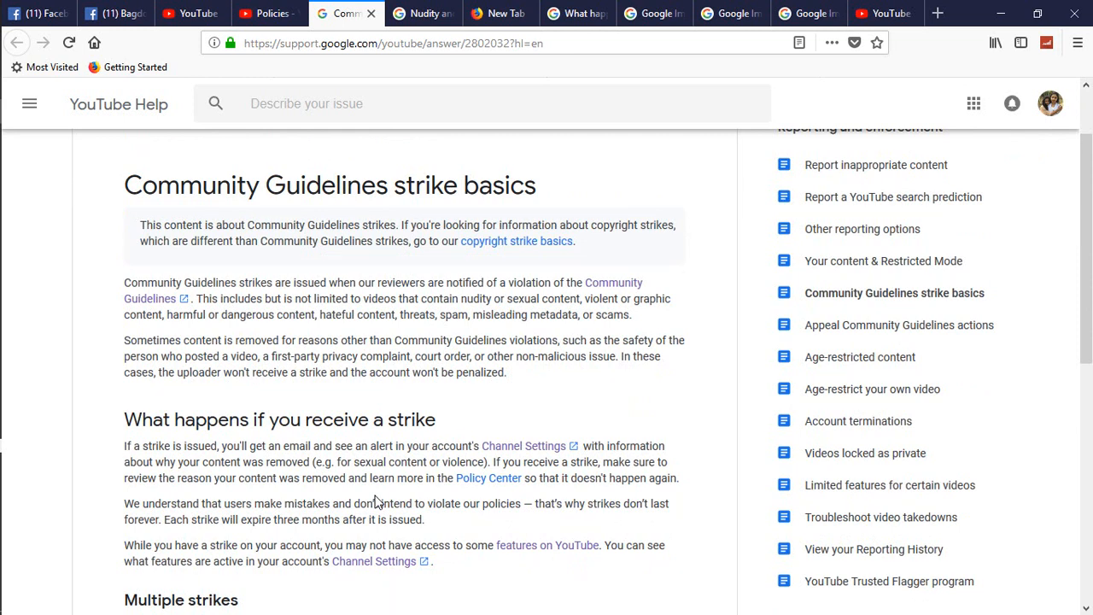
{"action": "mouse_move", "coordinate": [499, 111]}
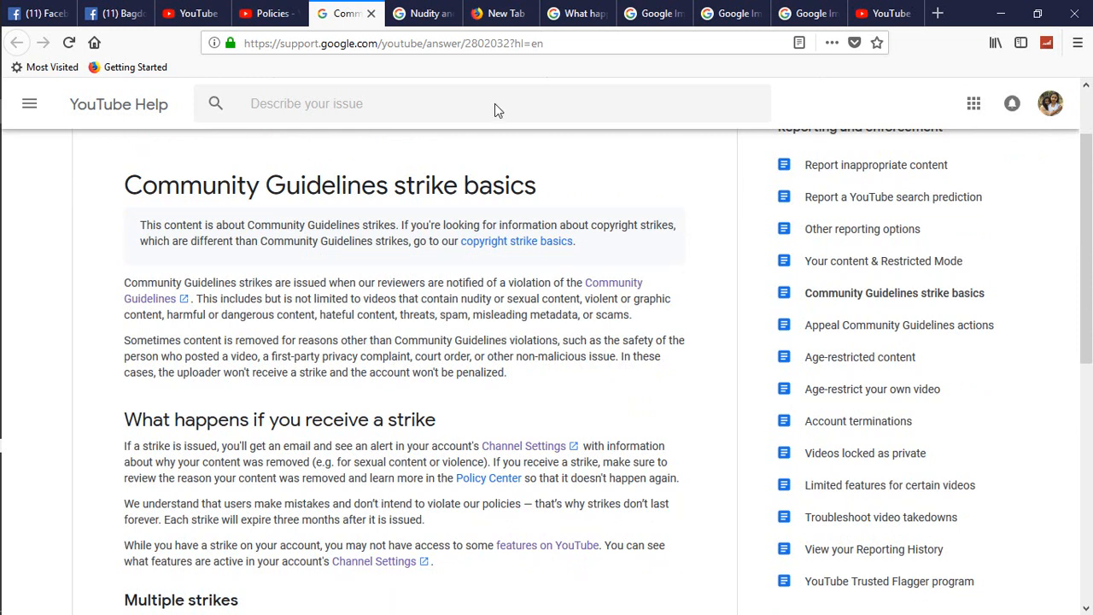
{"action": "left_click", "coordinate": [418, 14]}
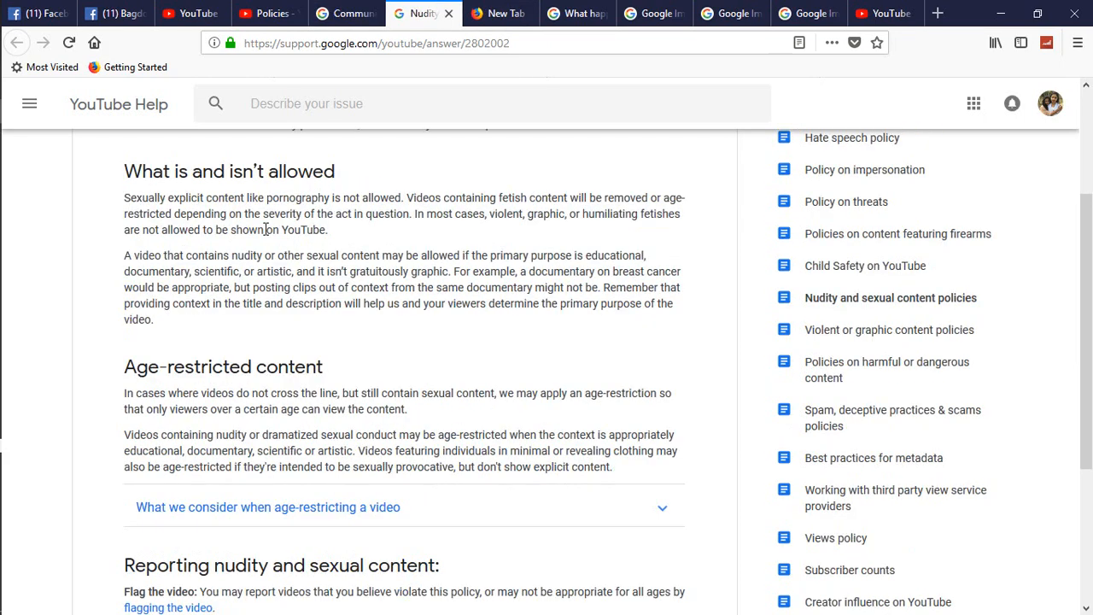
{"action": "scroll", "scroll_direction": "down", "scroll_amount": 3}
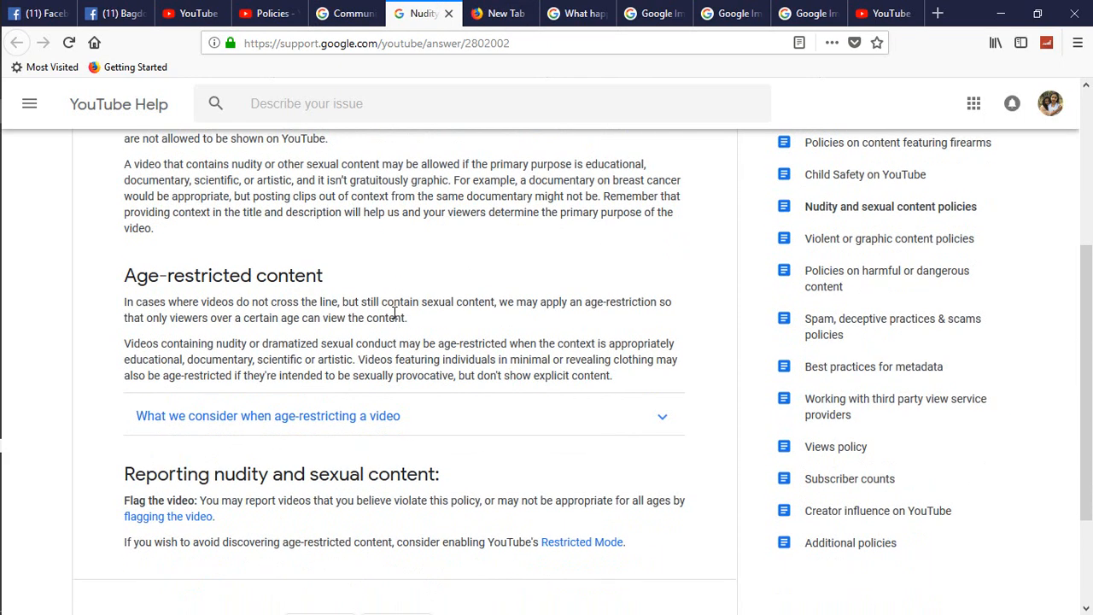
{"action": "scroll", "scroll_direction": "up", "scroll_amount": 3}
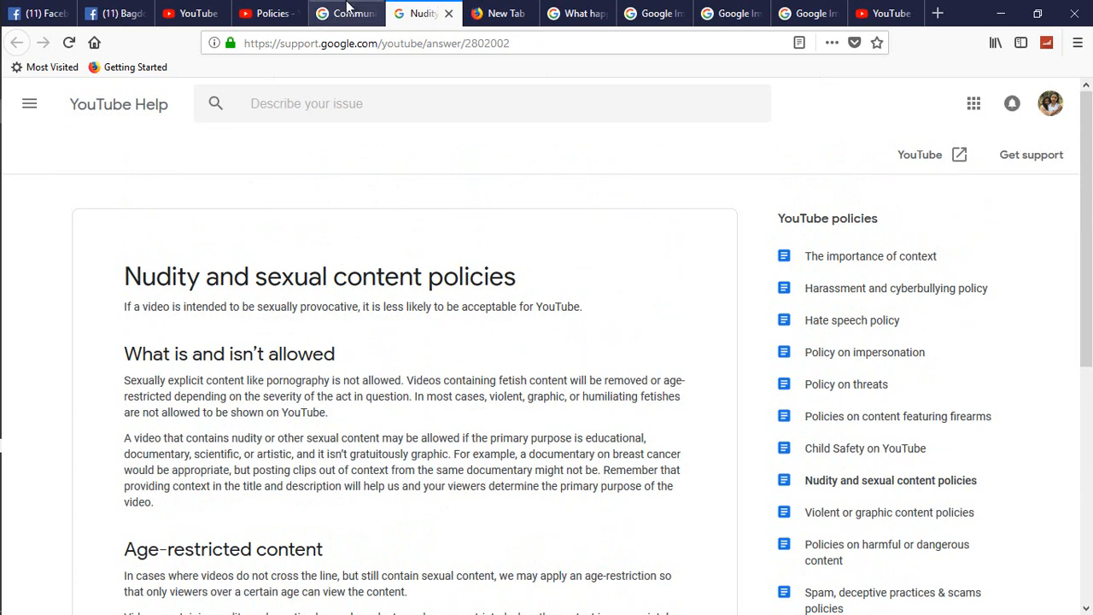
{"action": "left_click", "coordinate": [345, 14]}
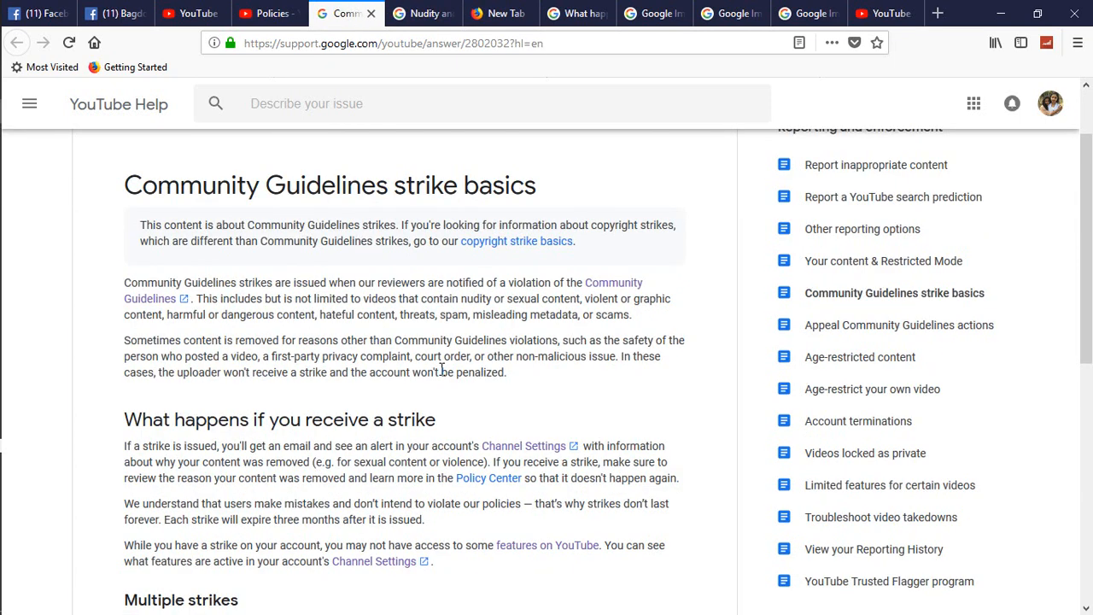
{"action": "scroll", "scroll_direction": "down", "scroll_amount": 3}
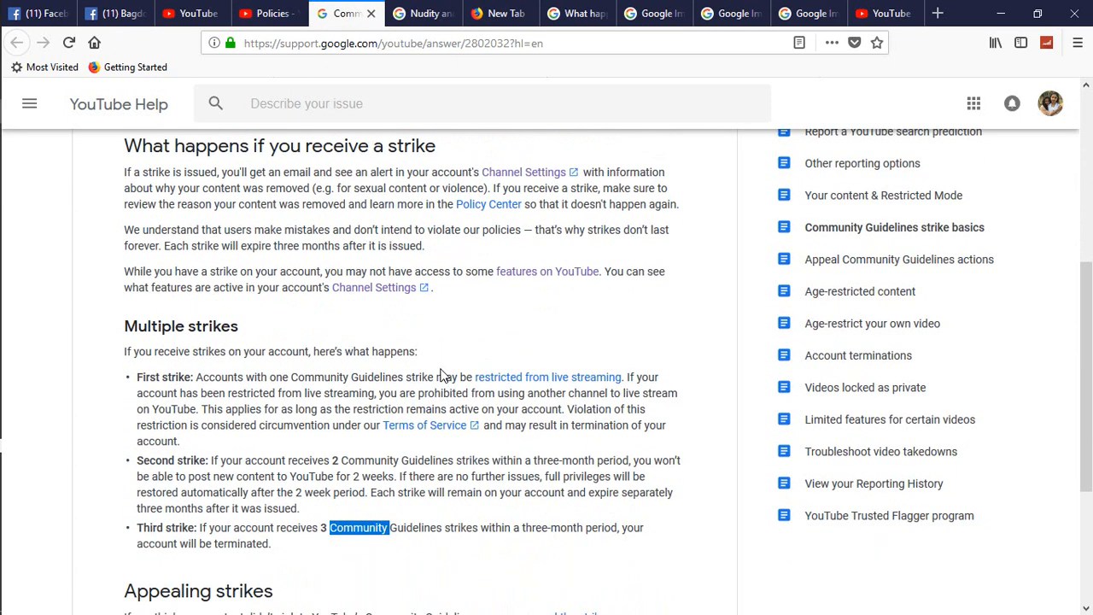
{"action": "scroll", "scroll_direction": "down", "scroll_amount": 3}
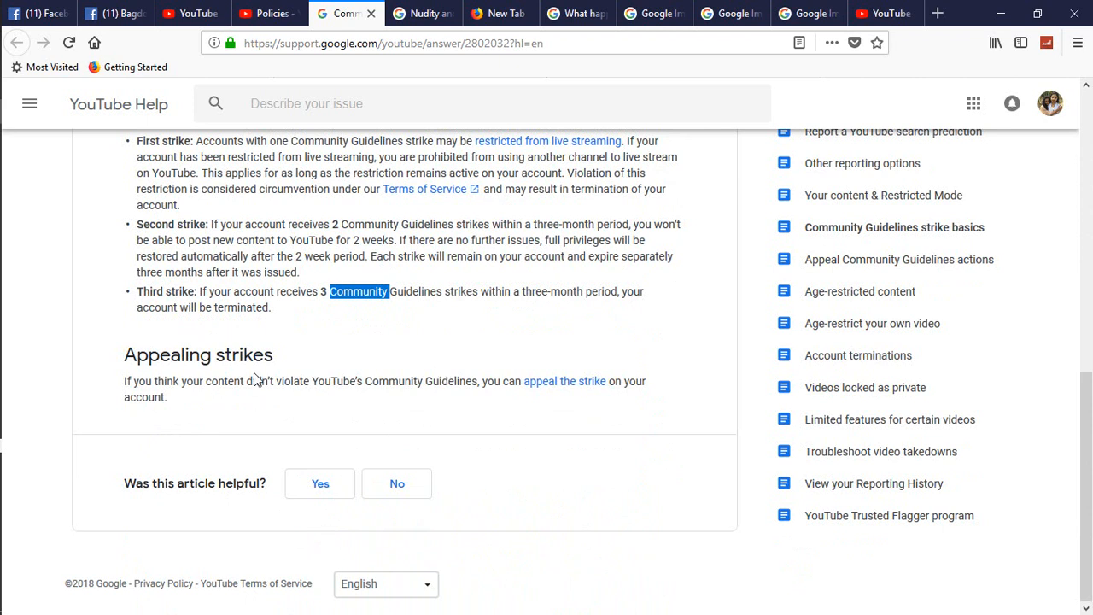
{"action": "mouse_move", "coordinate": [294, 386]}
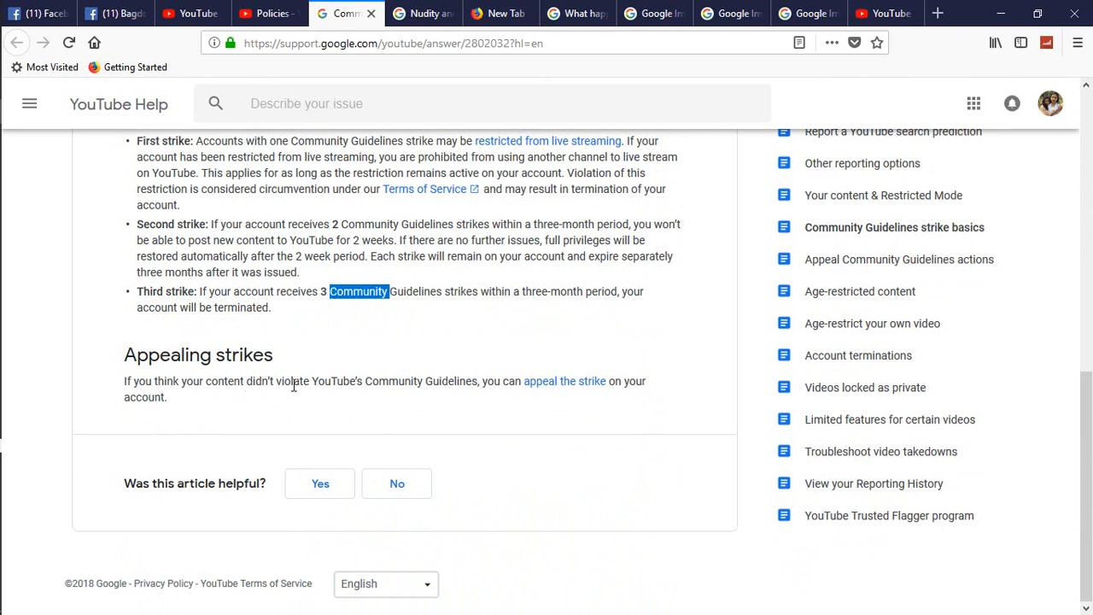
{"action": "mouse_move", "coordinate": [550, 396]}
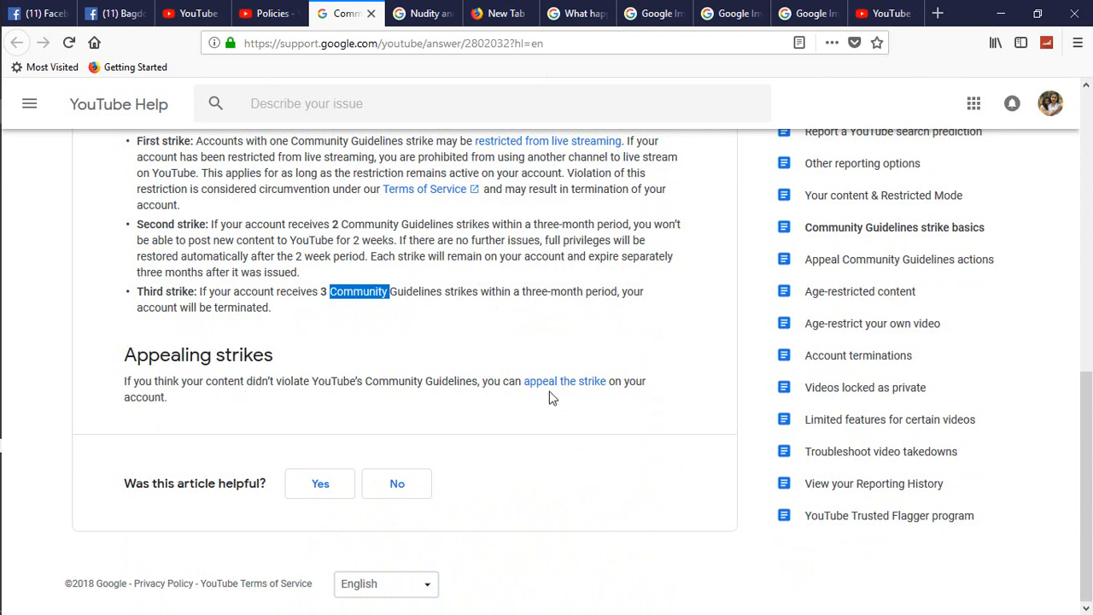
{"action": "mouse_move", "coordinate": [205, 376]}
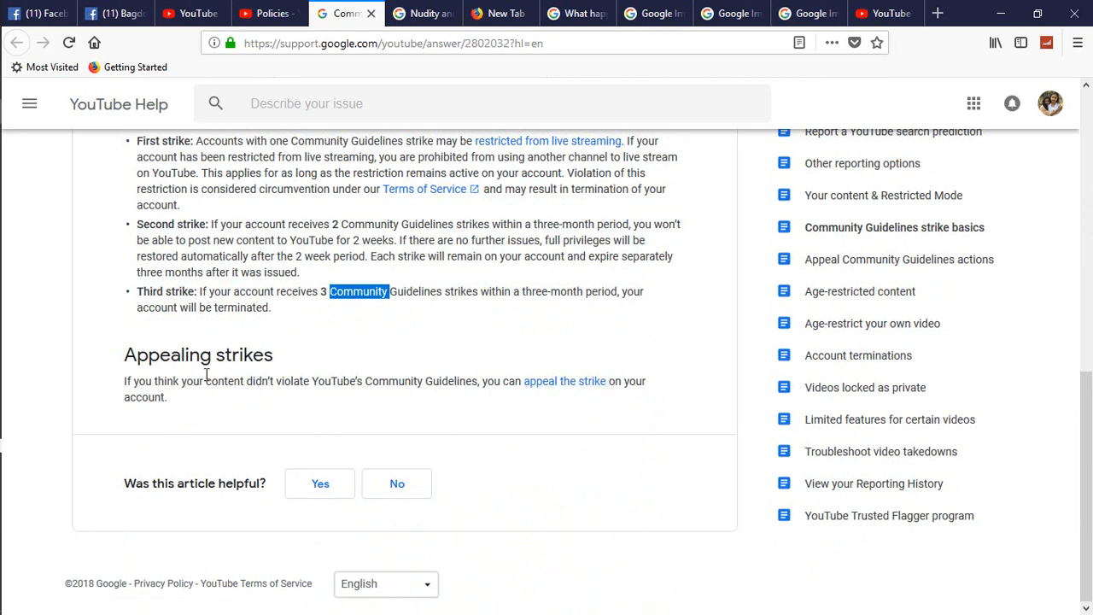
{"action": "scroll", "scroll_direction": "up", "scroll_amount": 3}
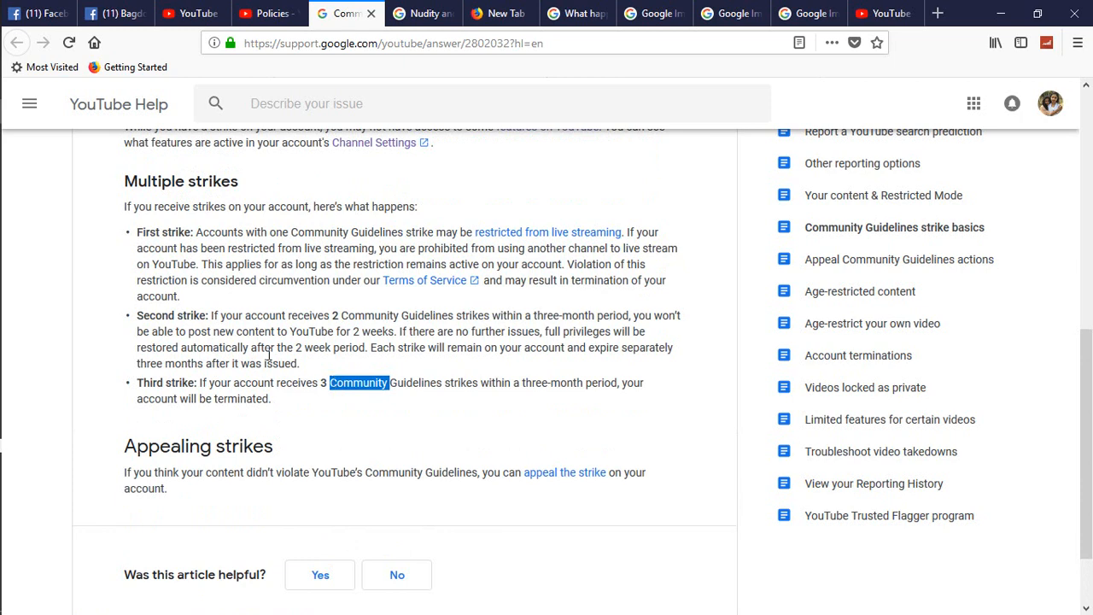
Go to the channel's Creator Studio dashboard and bring up the upload or go live choices.
{"action": "left_click", "coordinate": [191, 14]}
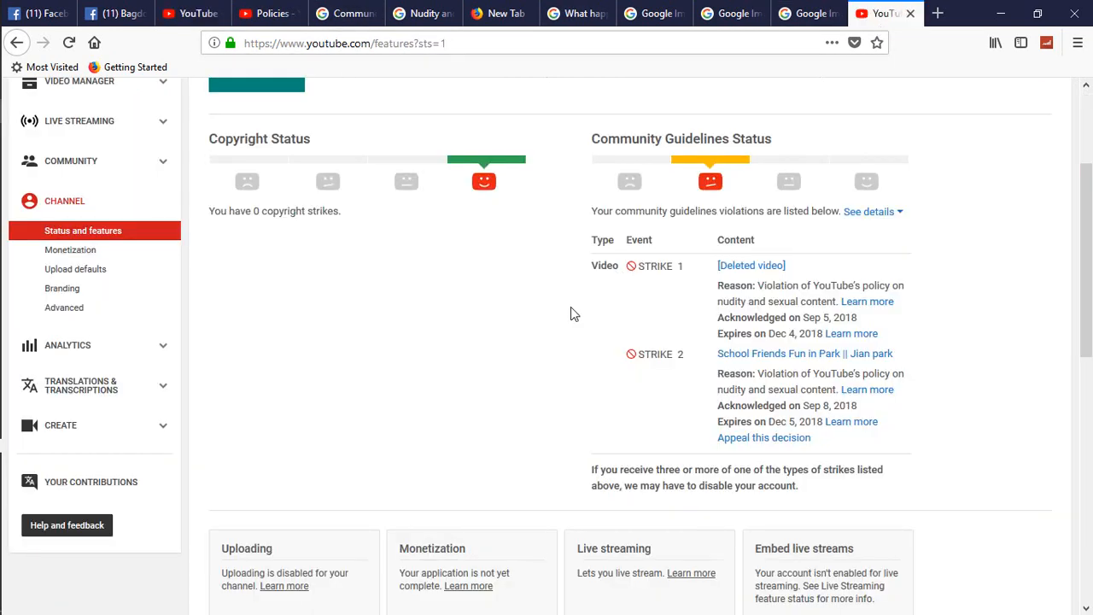
{"action": "scroll", "scroll_direction": "up", "scroll_amount": 3}
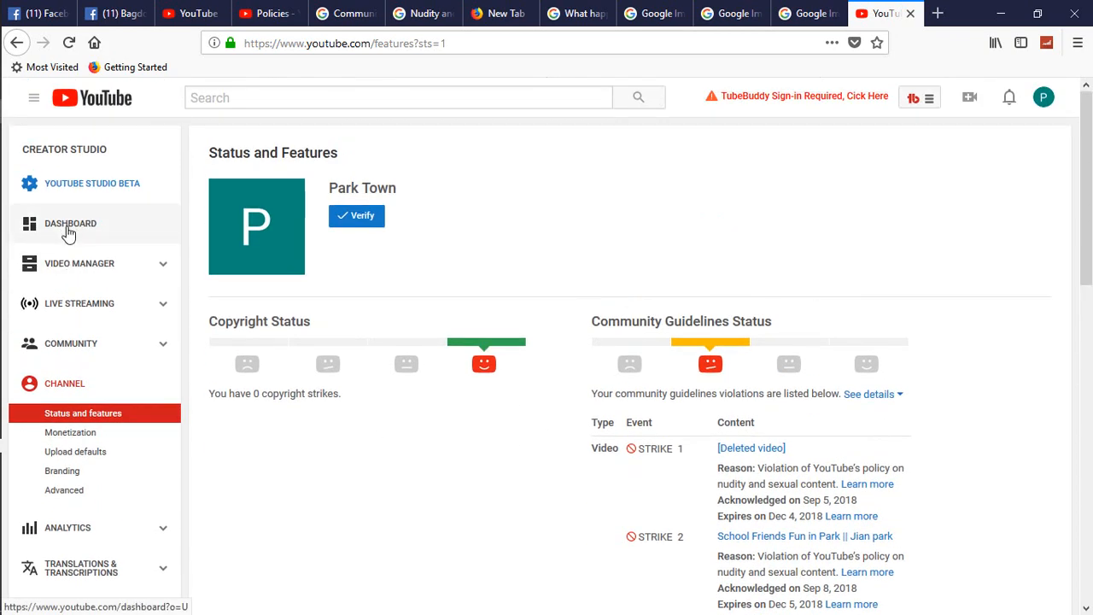
{"action": "left_click", "coordinate": [68, 230]}
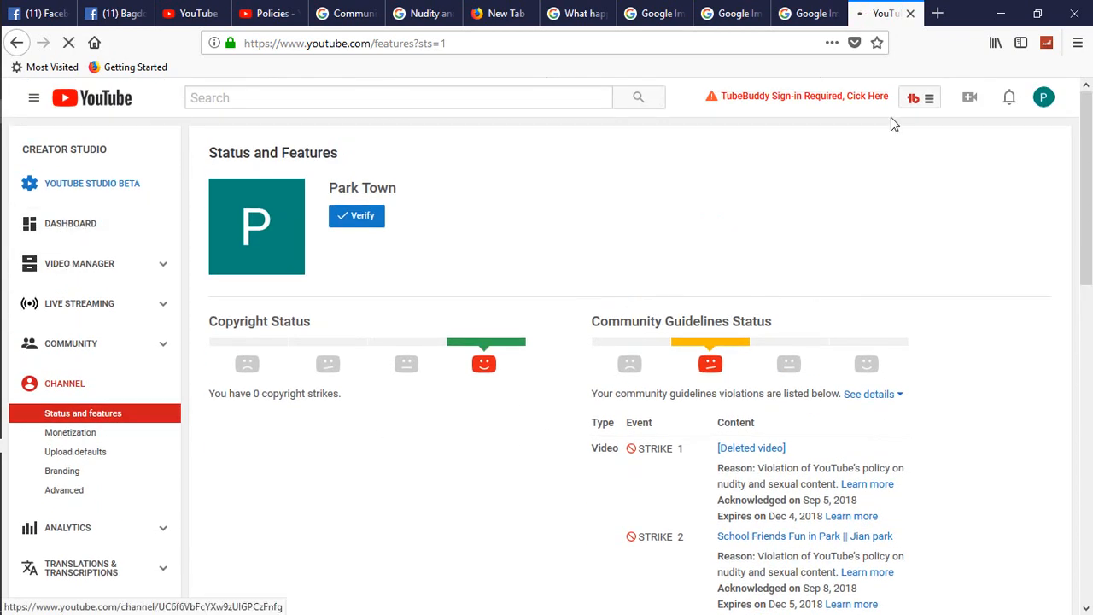
{"action": "left_click", "coordinate": [70, 222]}
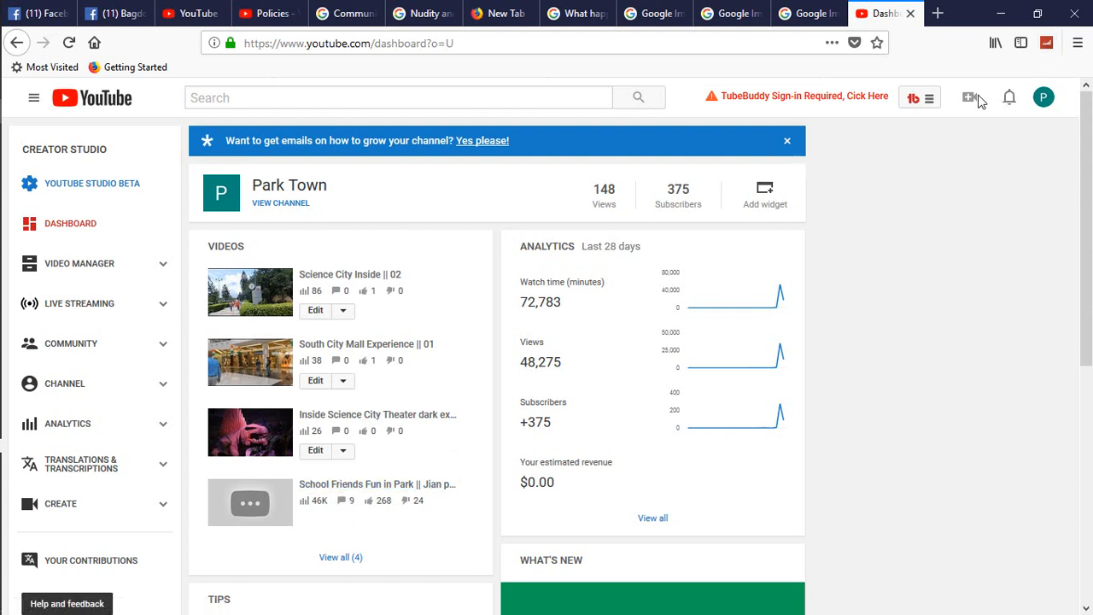
{"action": "left_click", "coordinate": [970, 95]}
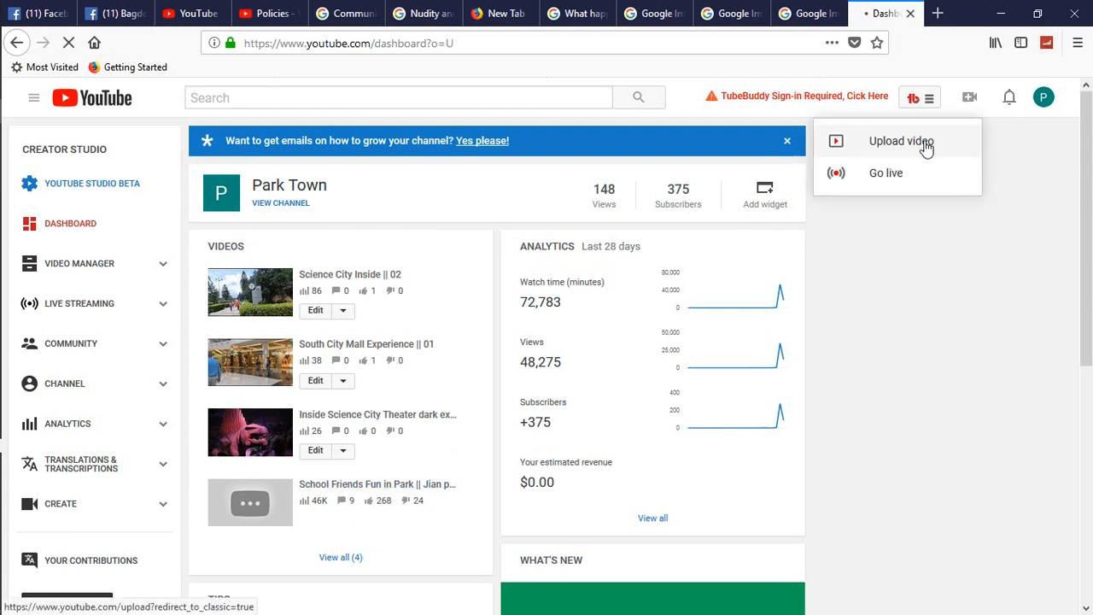
Reach the classic video upload page, glancing at the strike attention notice screenshot on the way.
{"action": "left_click", "coordinate": [901, 141]}
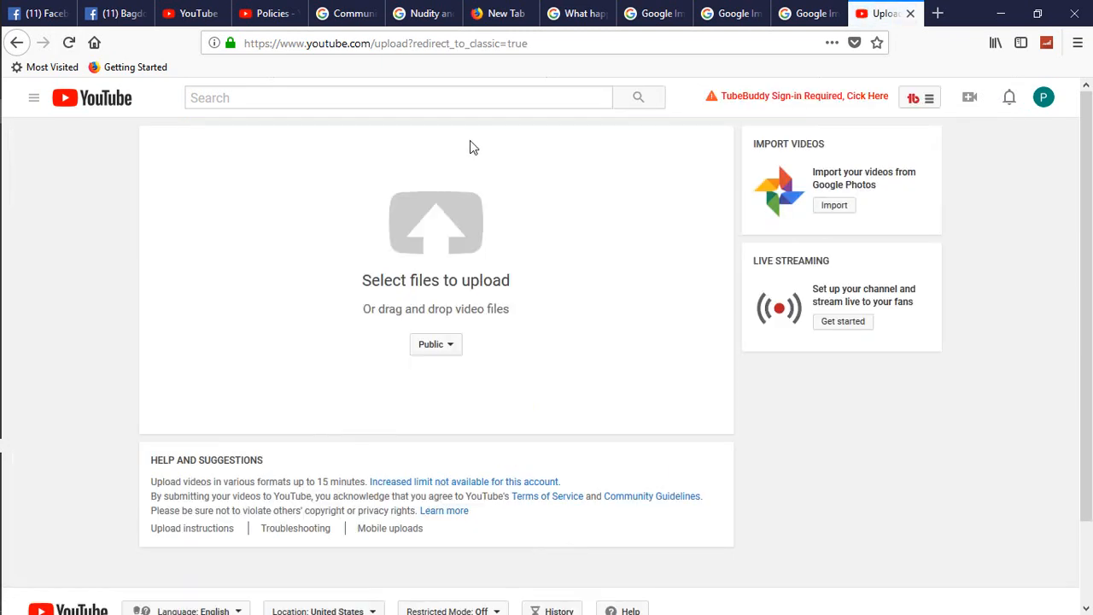
{"action": "left_click", "coordinate": [803, 14]}
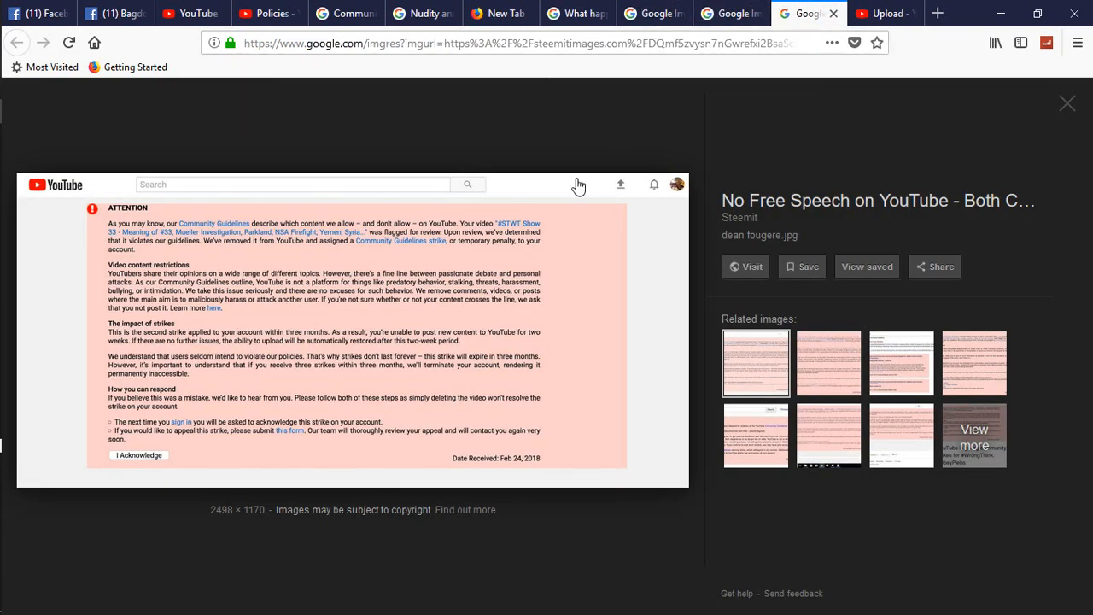
{"action": "mouse_move", "coordinate": [44, 362]}
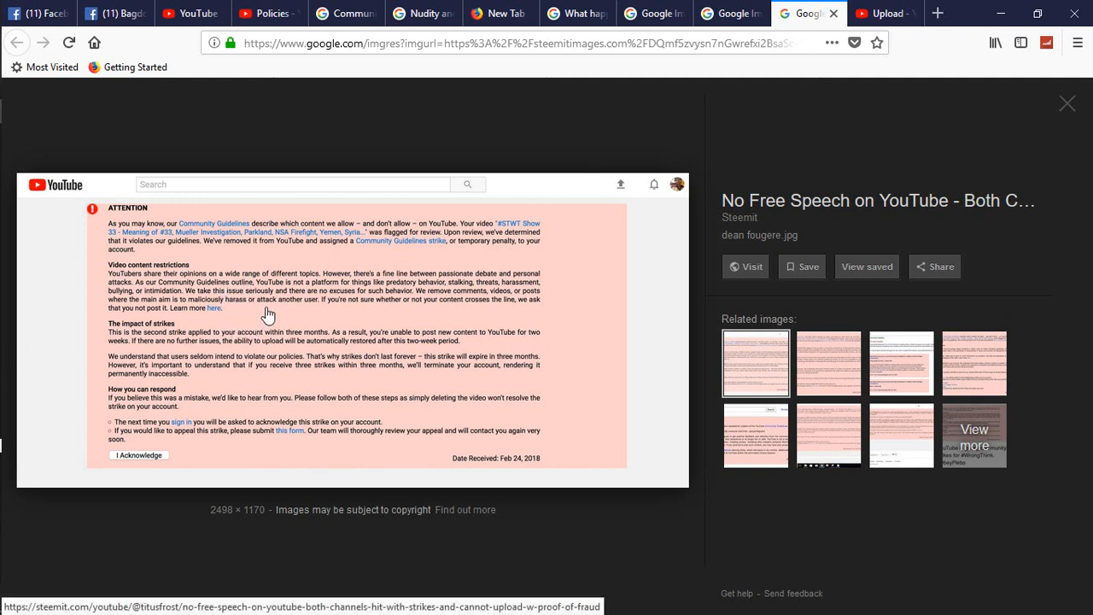
{"action": "mouse_move", "coordinate": [365, 256]}
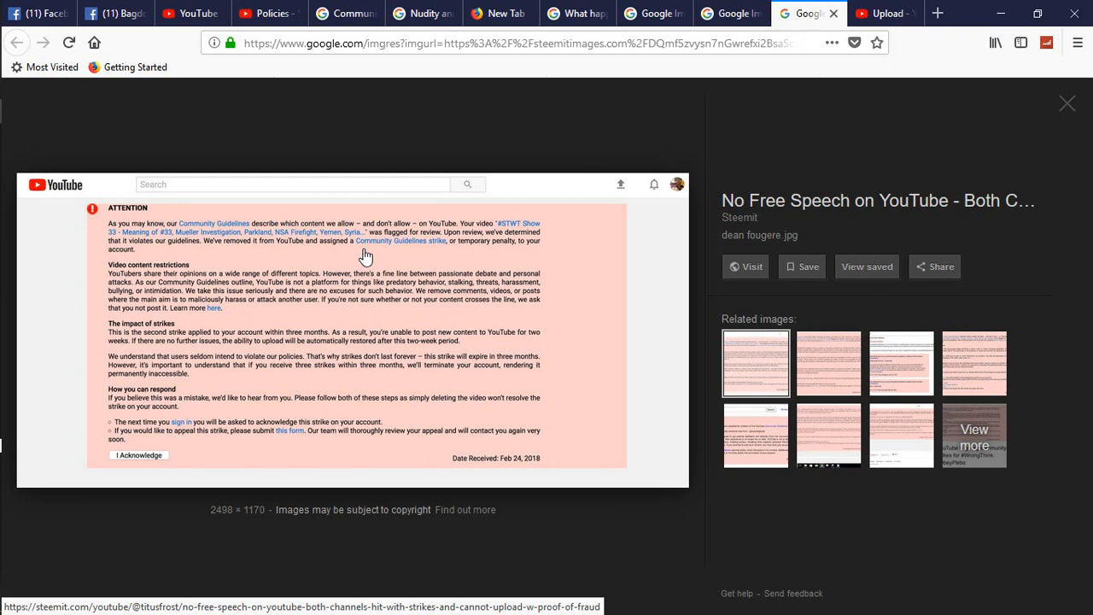
{"action": "left_click", "coordinate": [885, 14]}
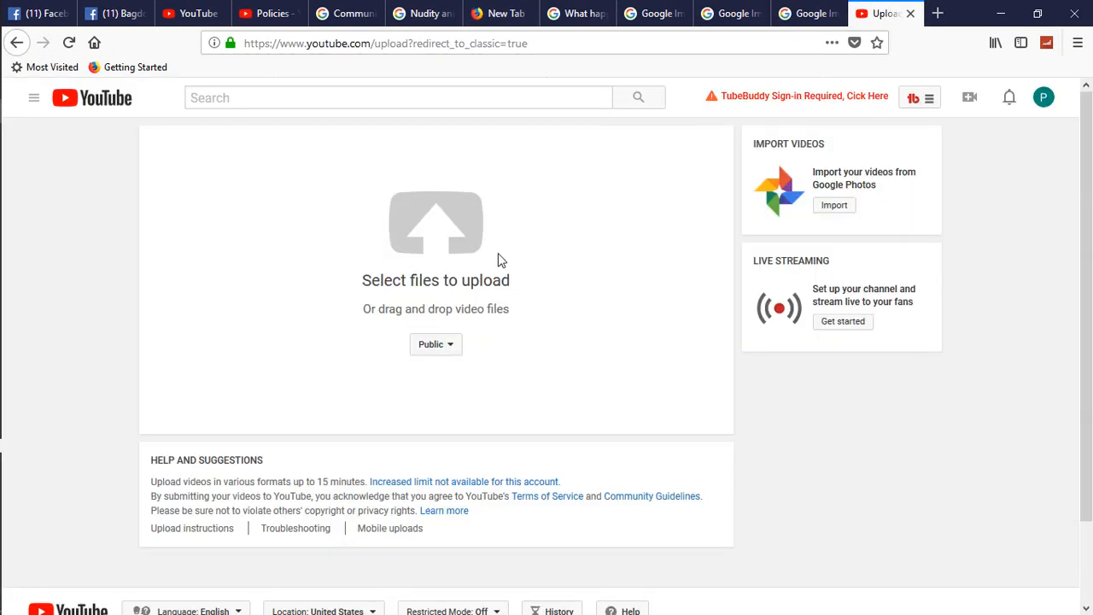
{"action": "mouse_move", "coordinate": [263, 278]}
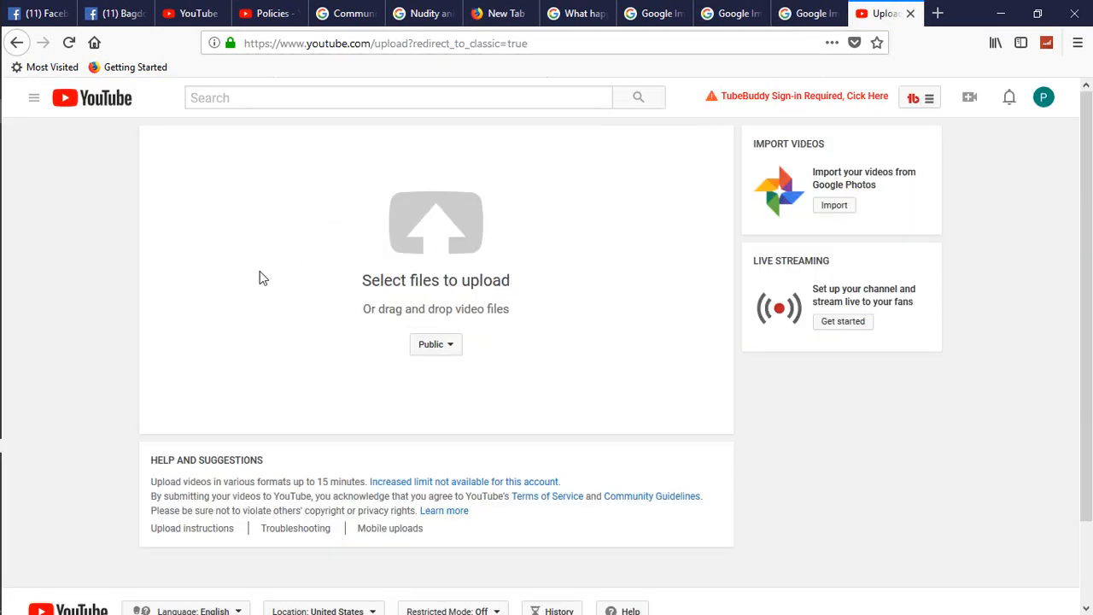
{"action": "mouse_move", "coordinate": [3, 325]}
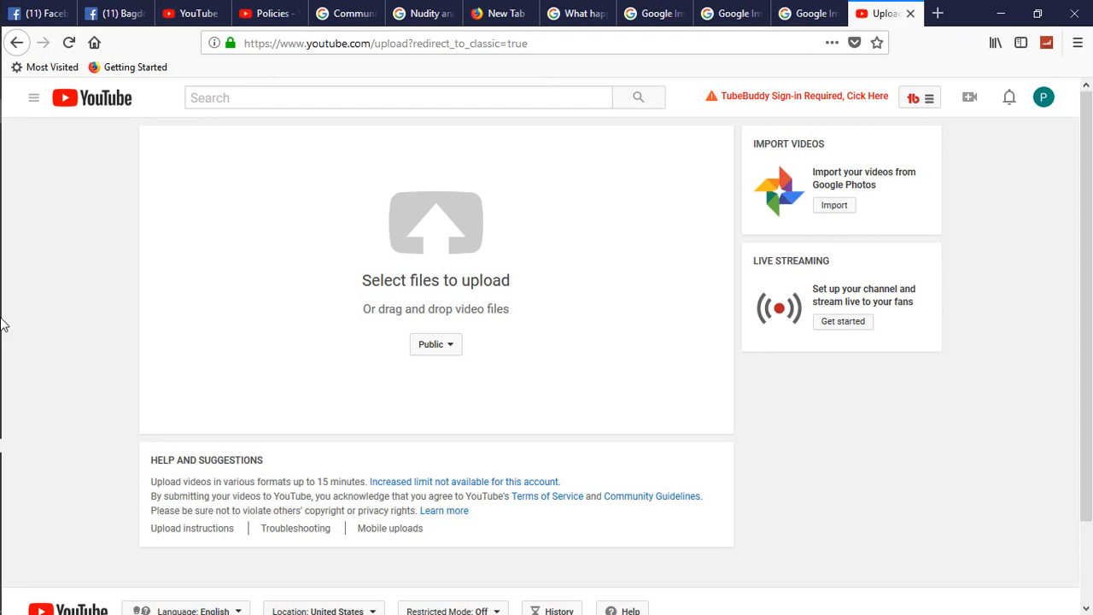
{"action": "mouse_move", "coordinate": [466, 308]}
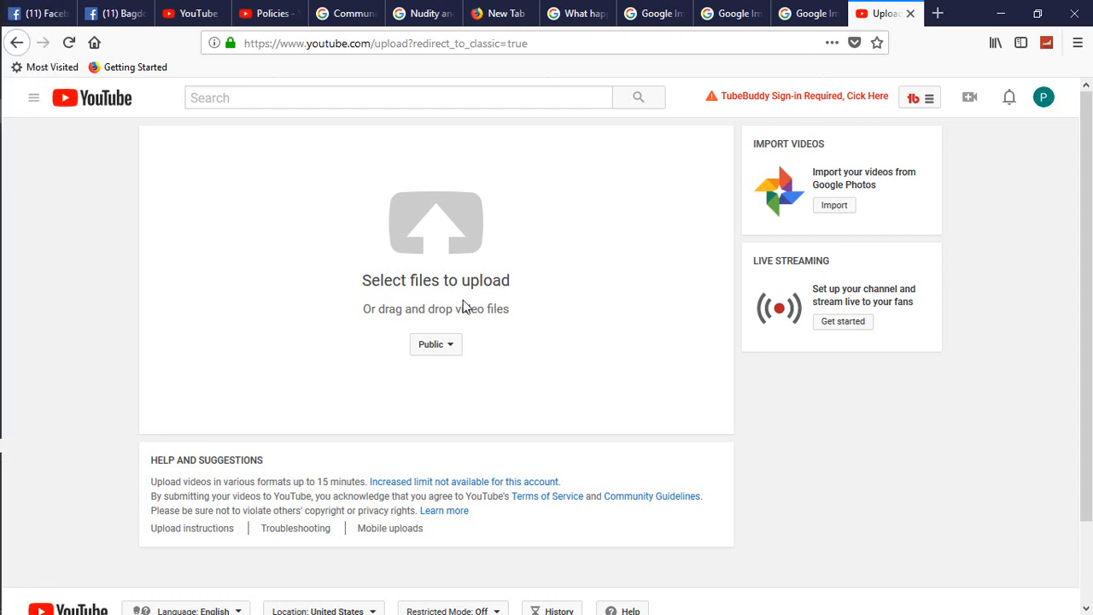